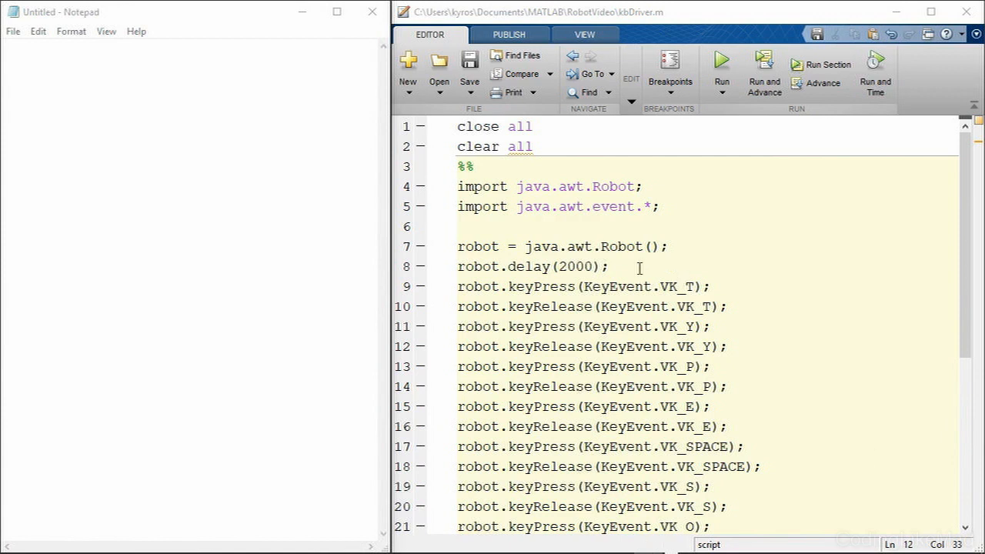
Run kbDriver on line 6, then delete the robot-typed 'type some text' line
click(458, 226)
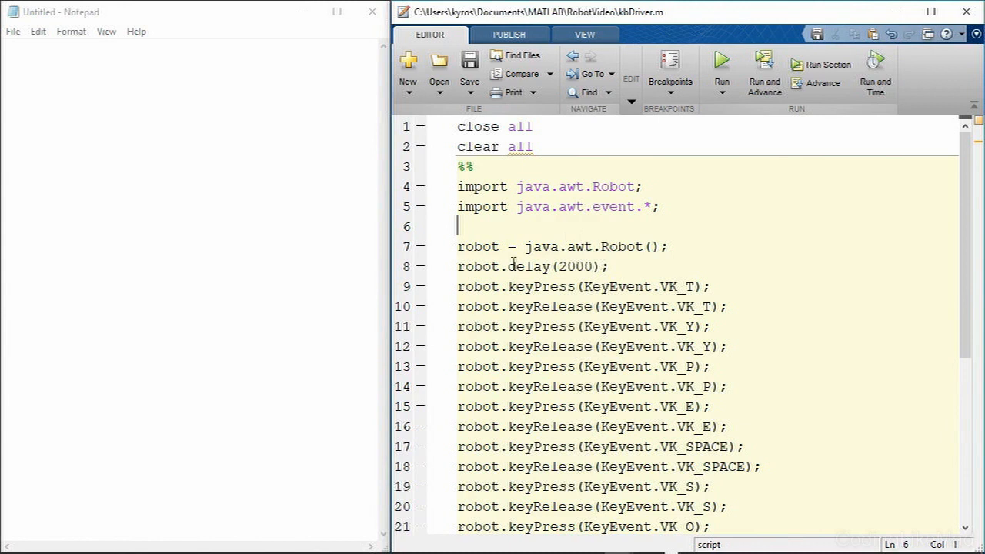
mouse_move(635, 287)
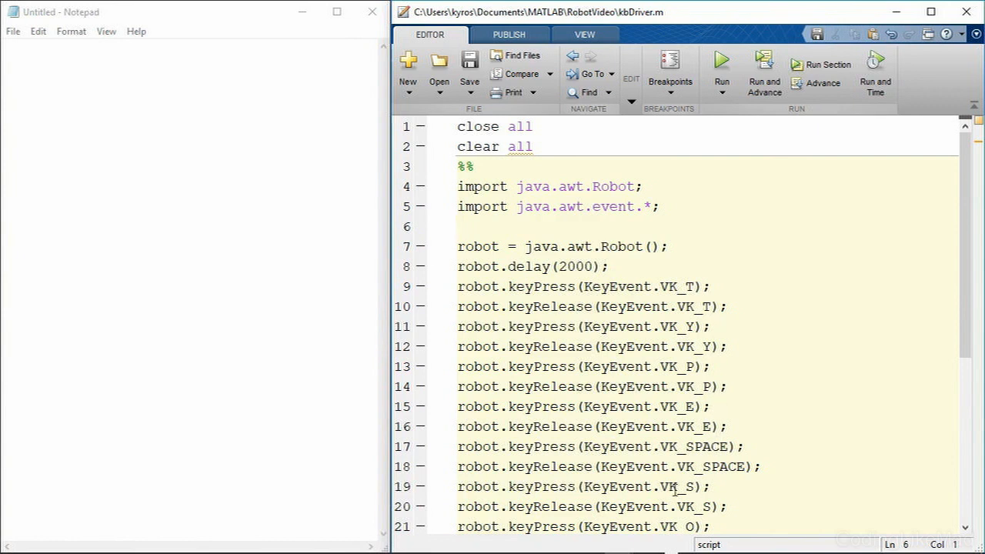
click(555, 227)
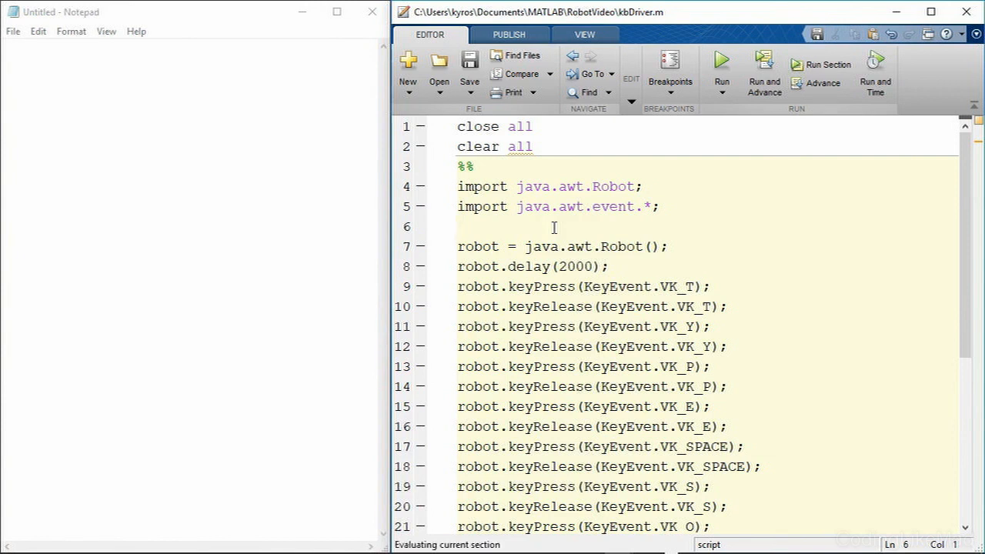
text(type some text)
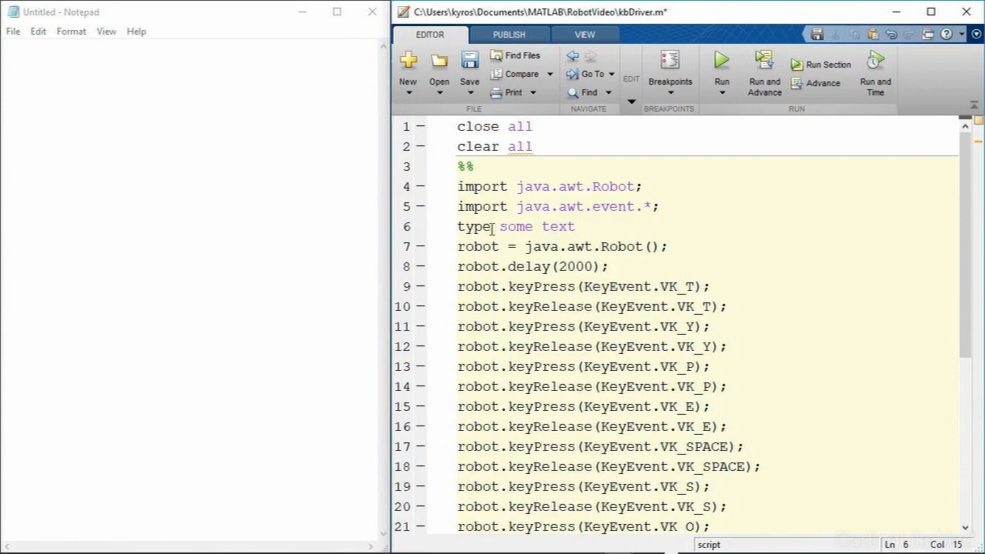
triple_click(516, 226)
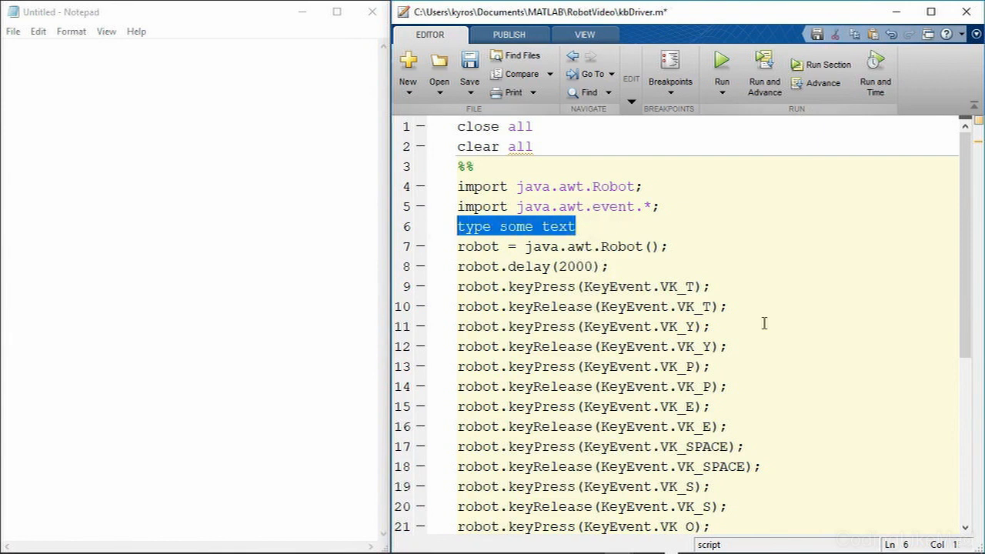
key(Delete)
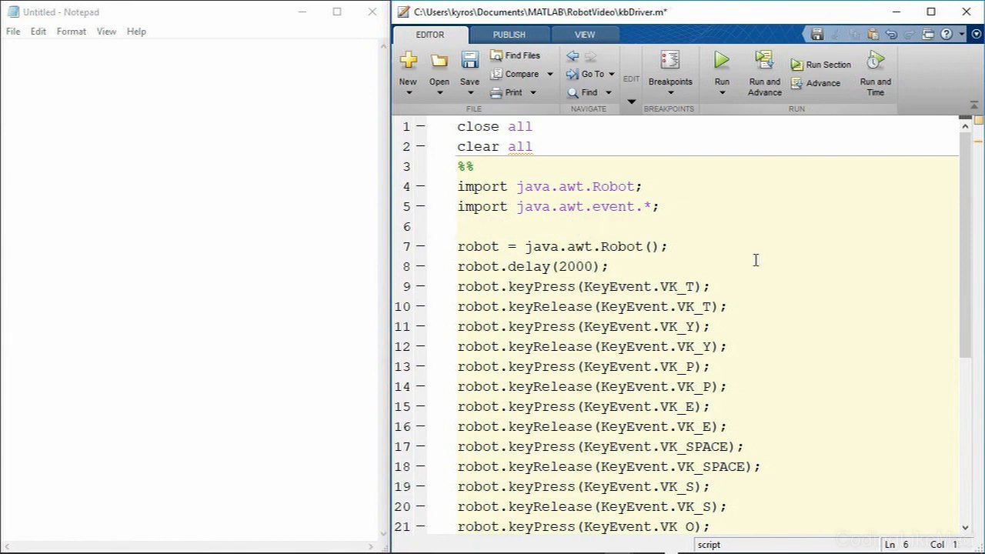
click(459, 226)
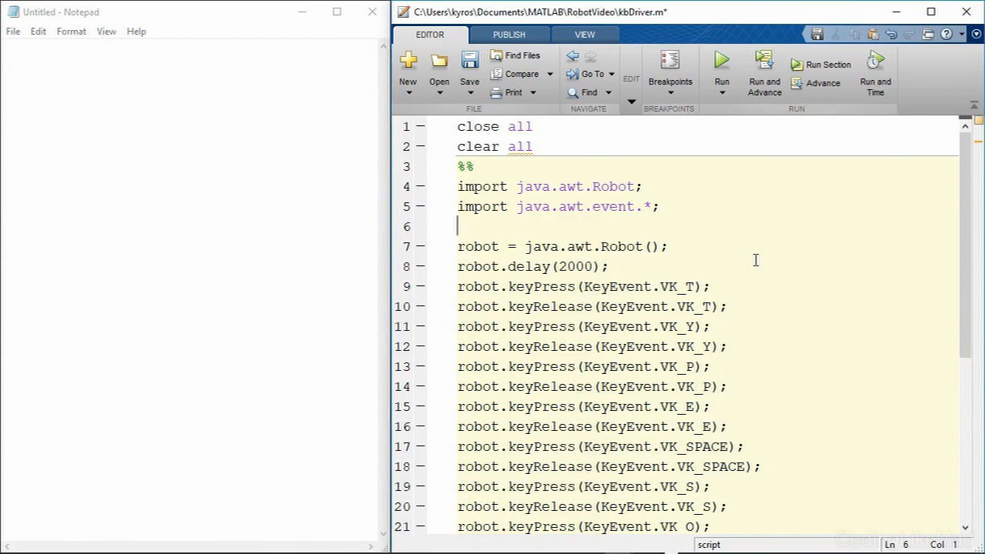
mouse_move(277, 70)
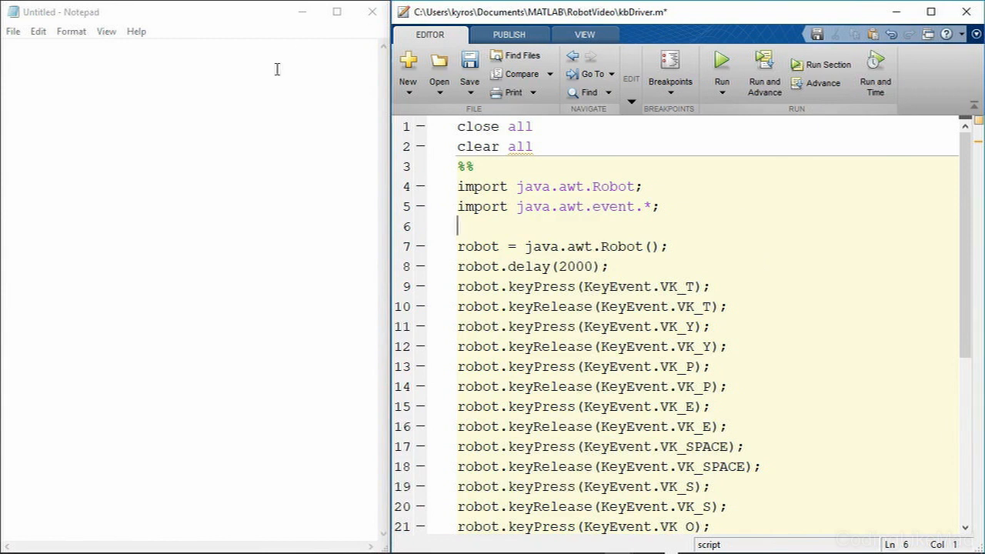
mouse_move(475, 239)
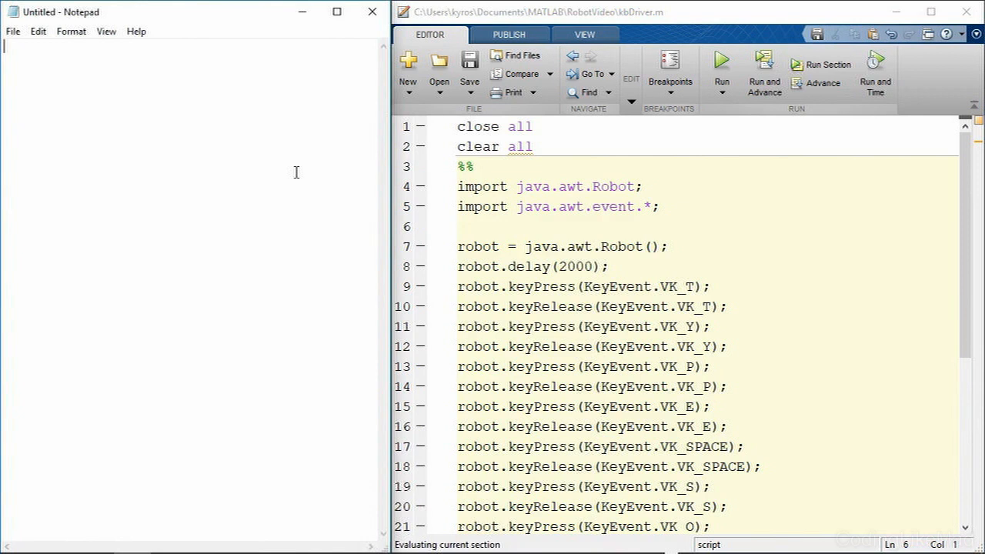
Have the script type 'type some text' into the untitled Notepad note
text(type some text)
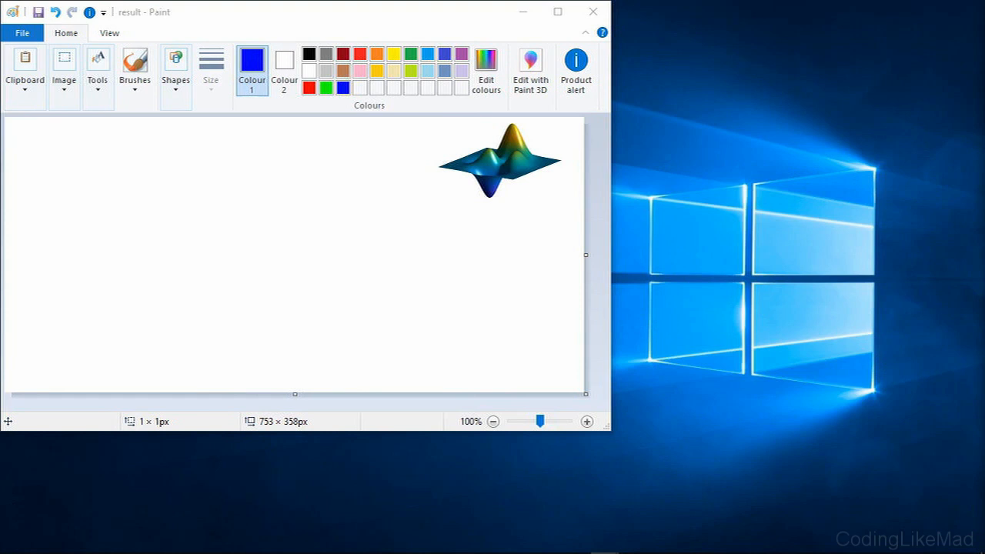
mouse_move(538, 214)
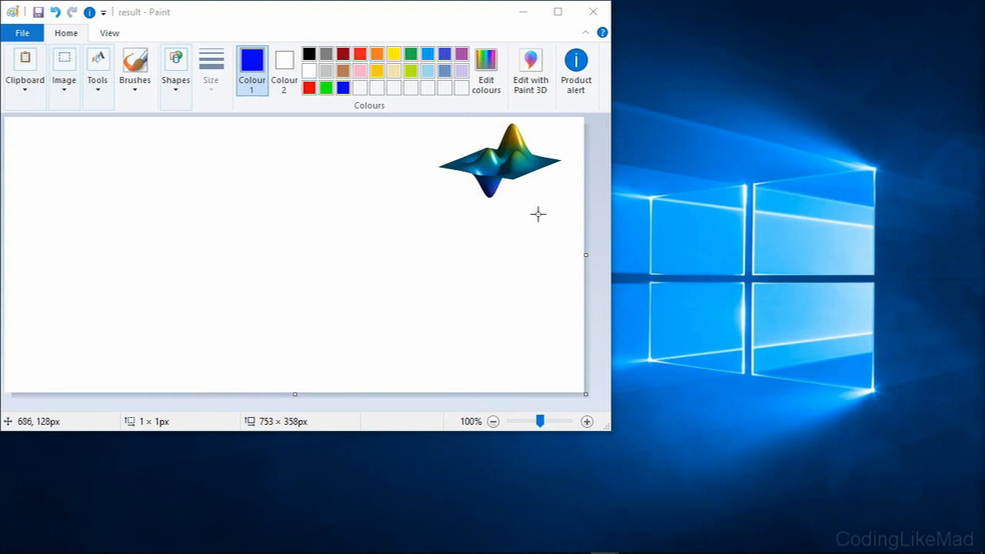
mouse_move(765, 373)
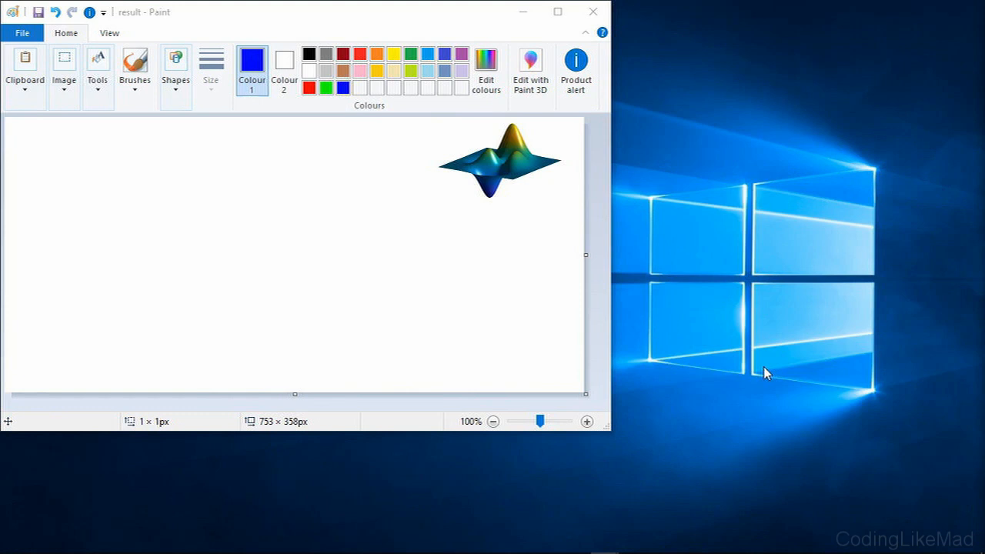
mouse_move(765, 373)
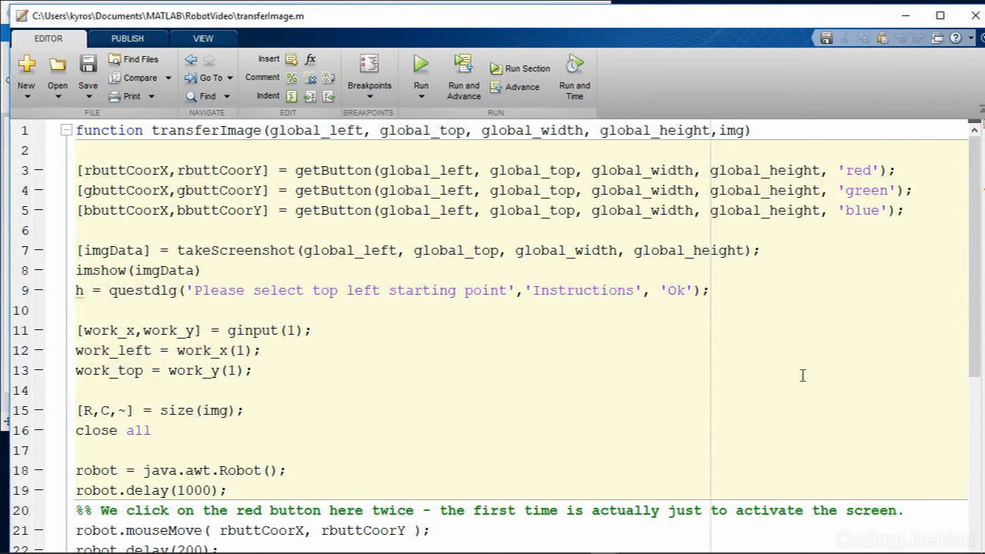
Bring up transferImage.m in the Editor and place the cursor in its code
click(254, 371)
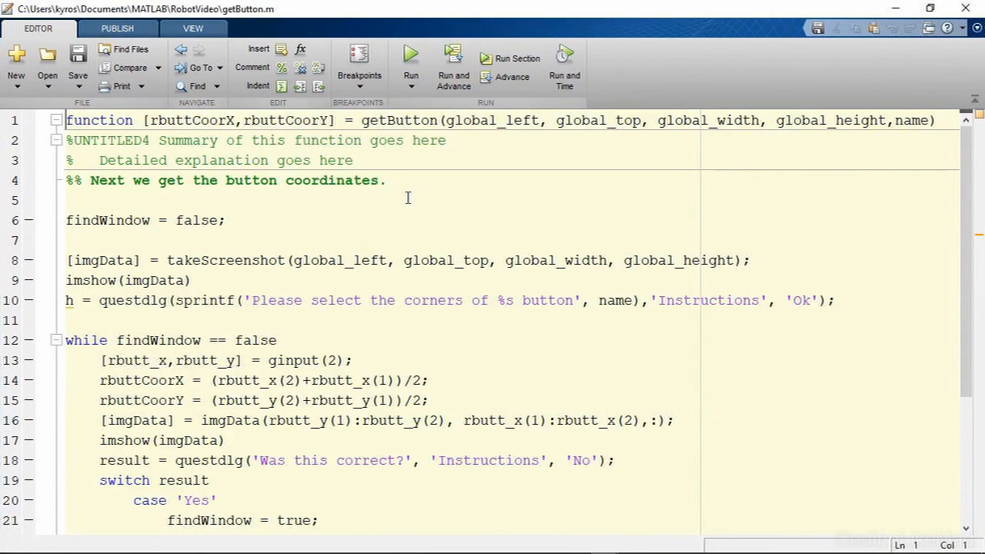
Scroll getButton.m down to its corner-selection while loop
scroll(down, 3)
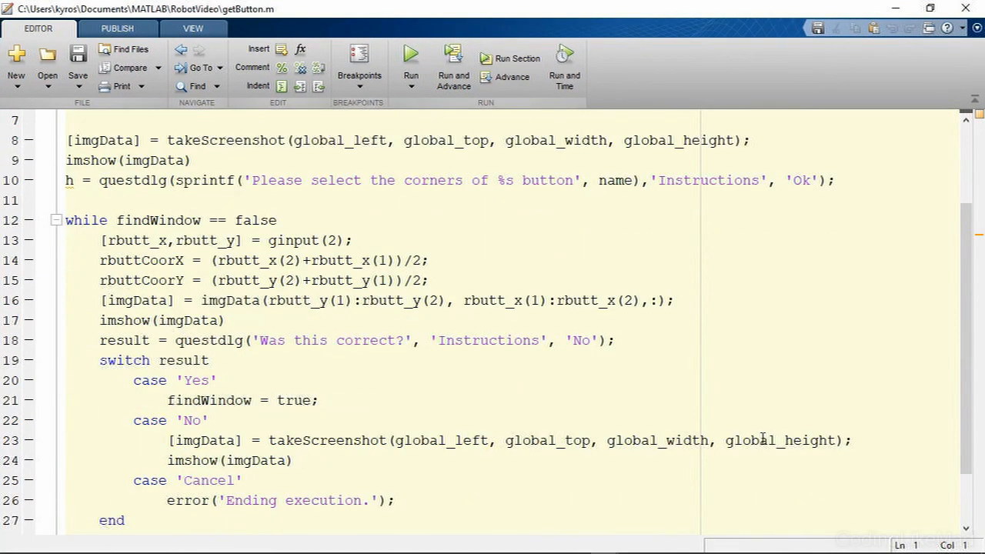
mouse_move(193, 261)
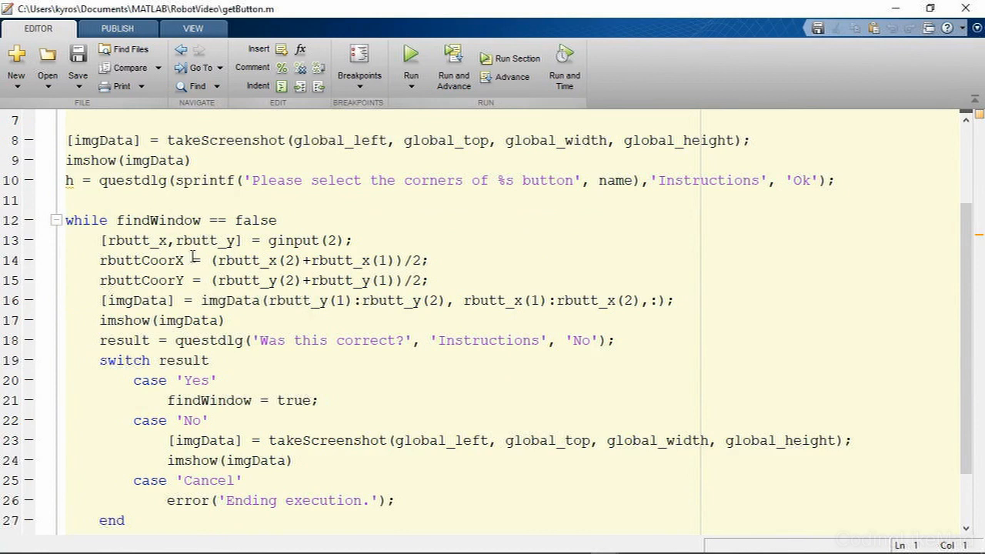
mouse_move(291, 240)
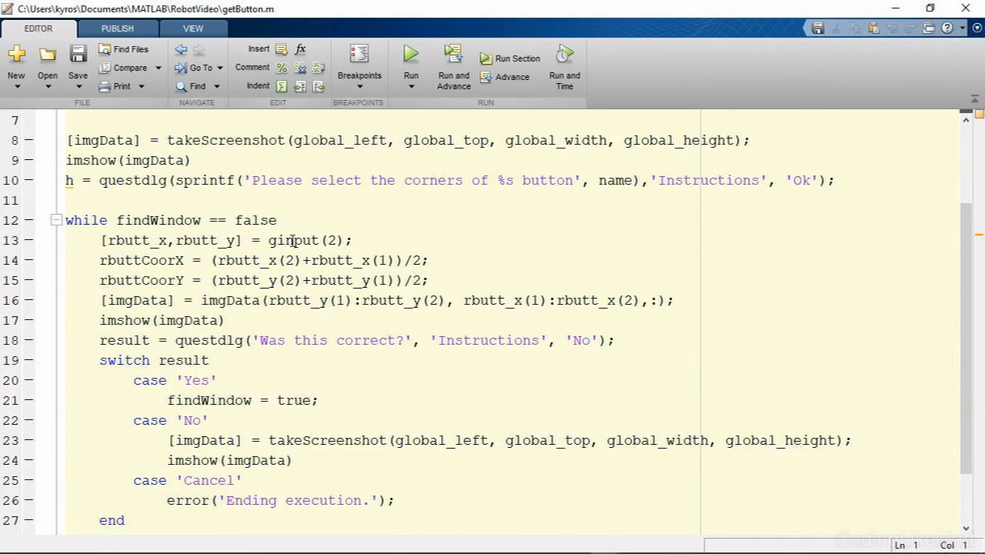
mouse_move(427, 141)
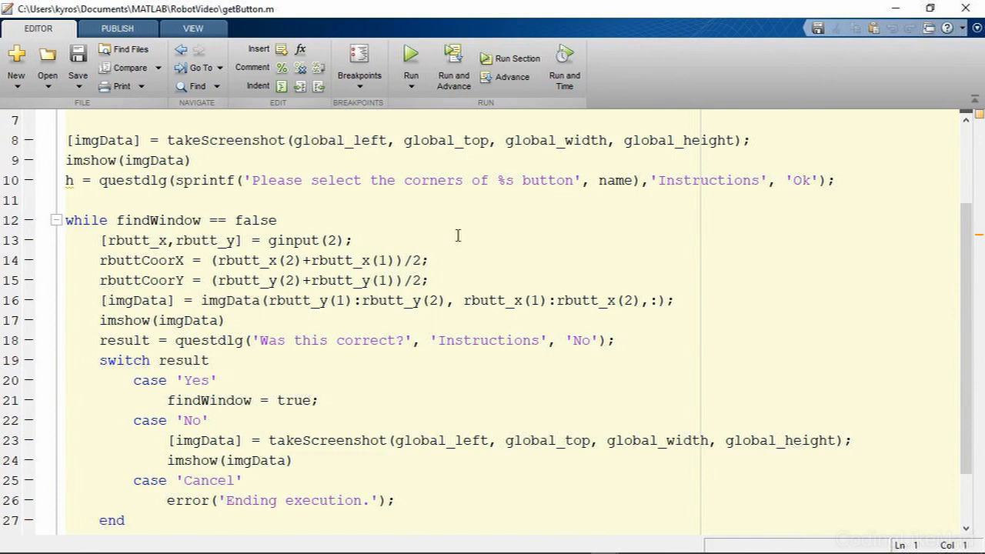
mouse_move(828, 76)
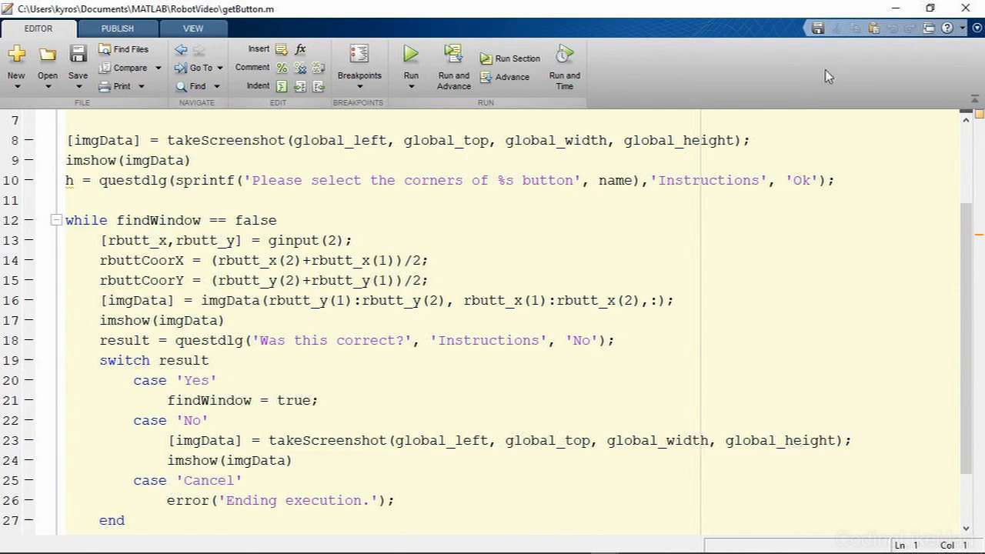
mouse_move(895, 9)
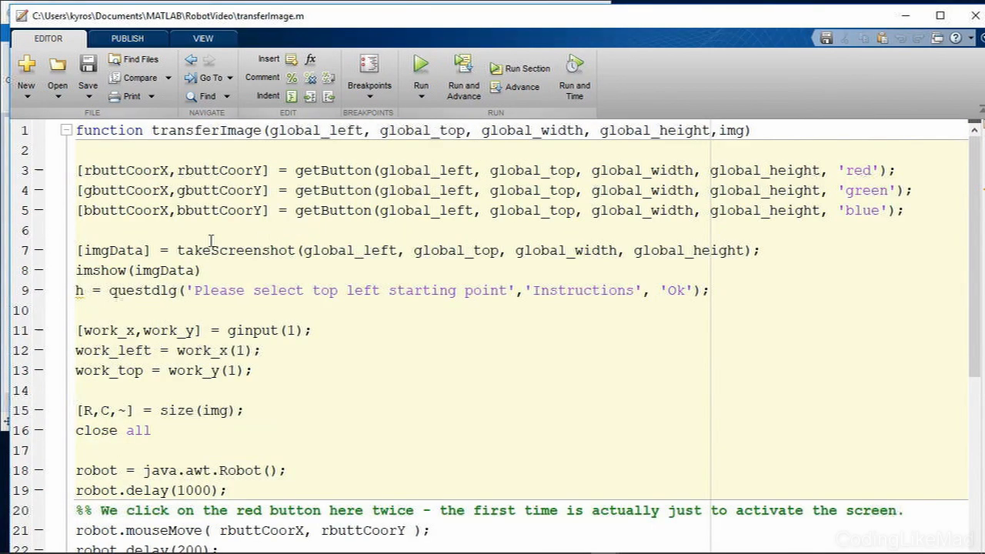
scroll(down, 3)
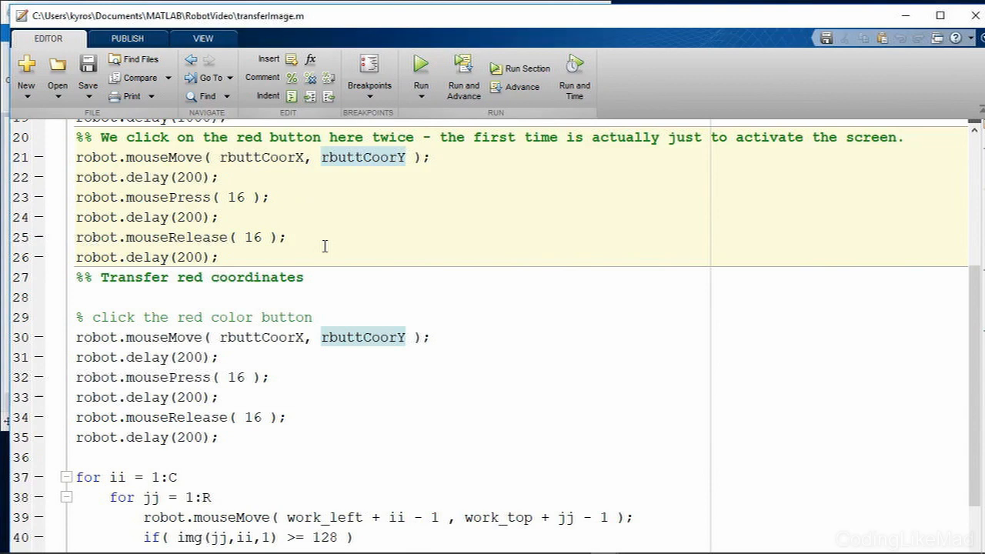
scroll(down, 3)
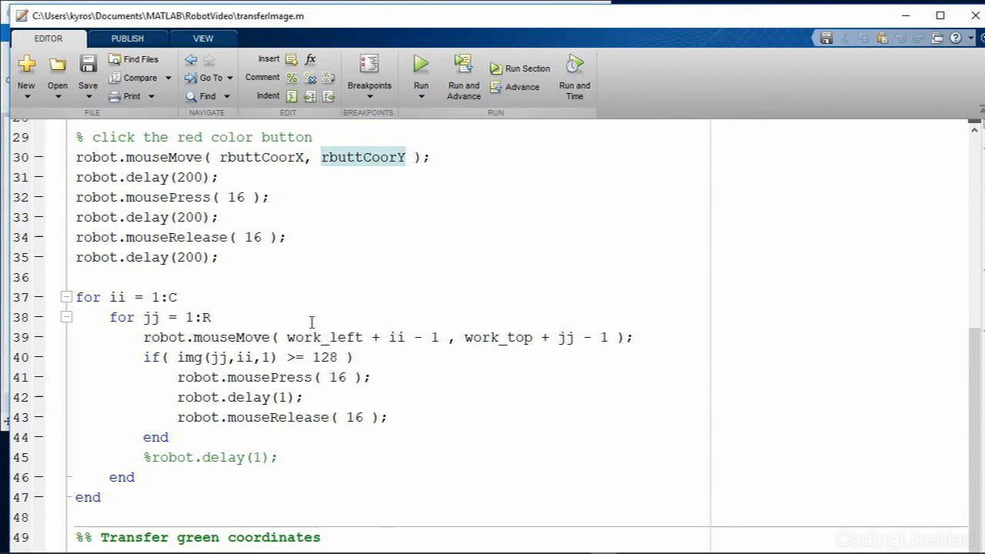
scroll(up, 3)
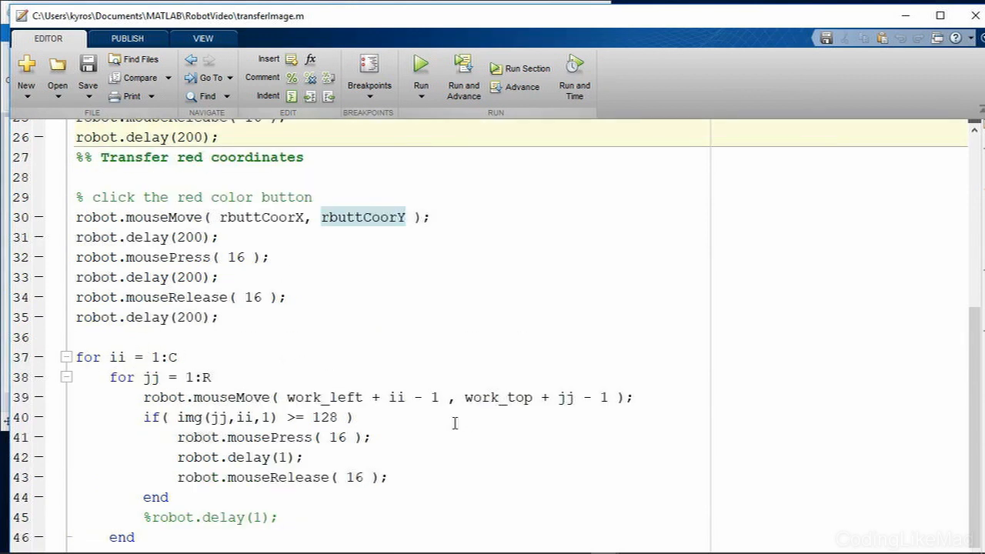
double_click(323, 417)
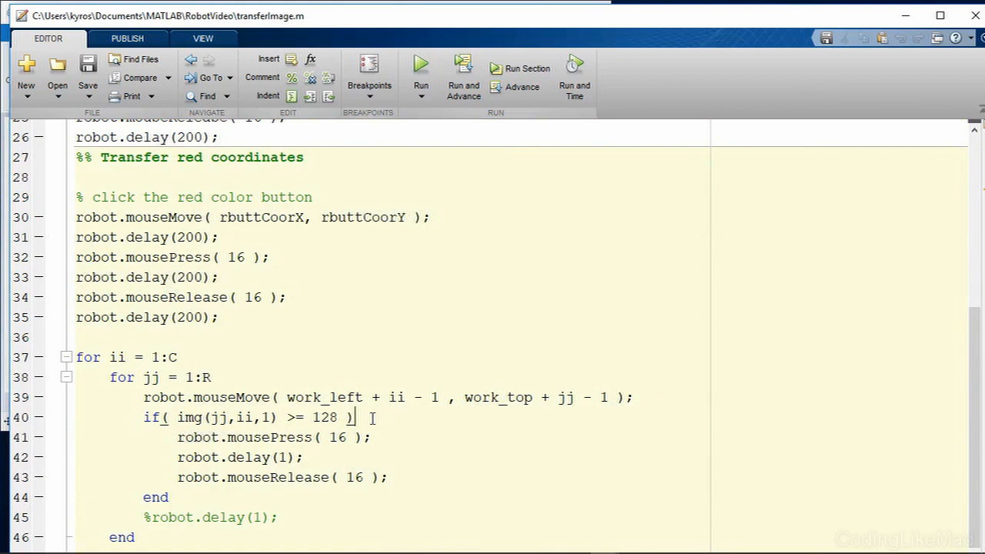
scroll(down, 3)
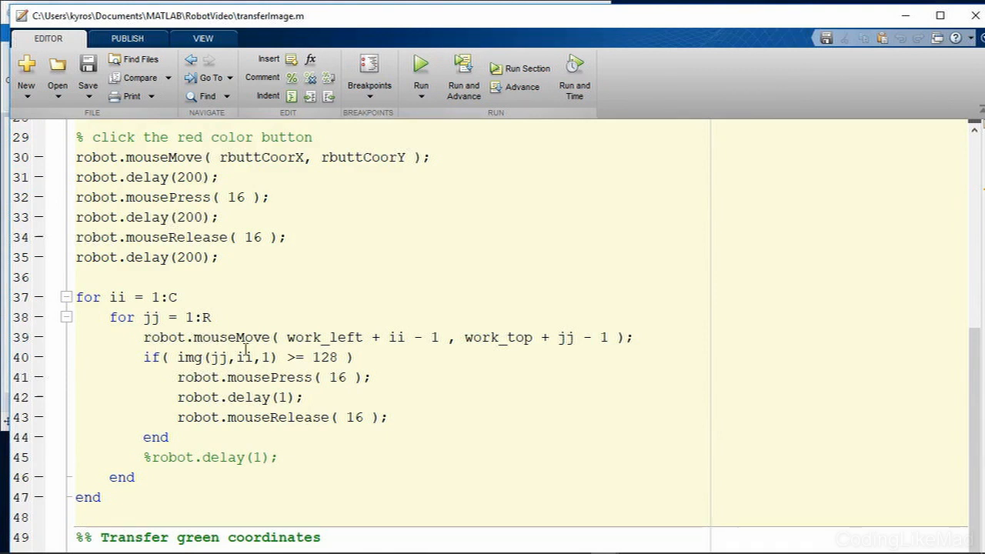
scroll(down, 3)
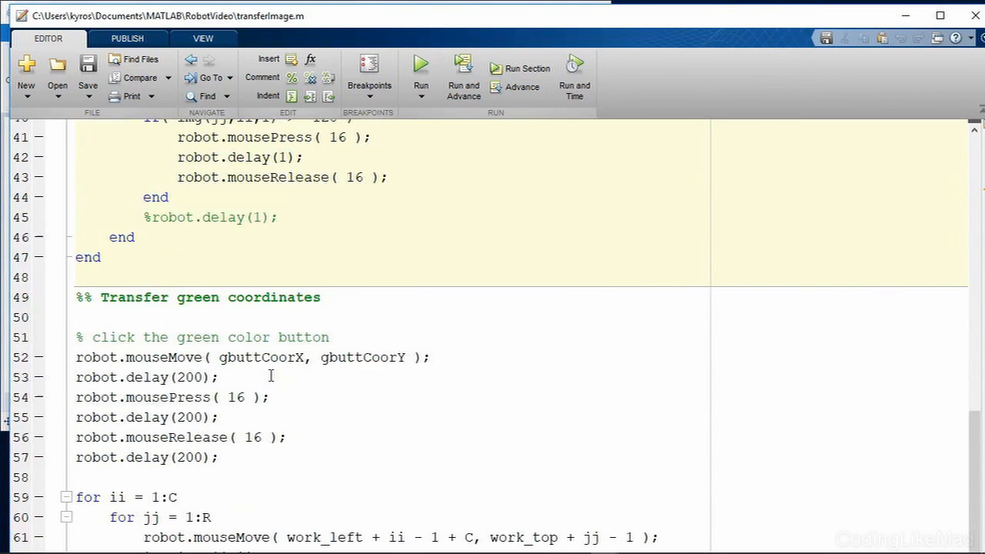
scroll(down, 3)
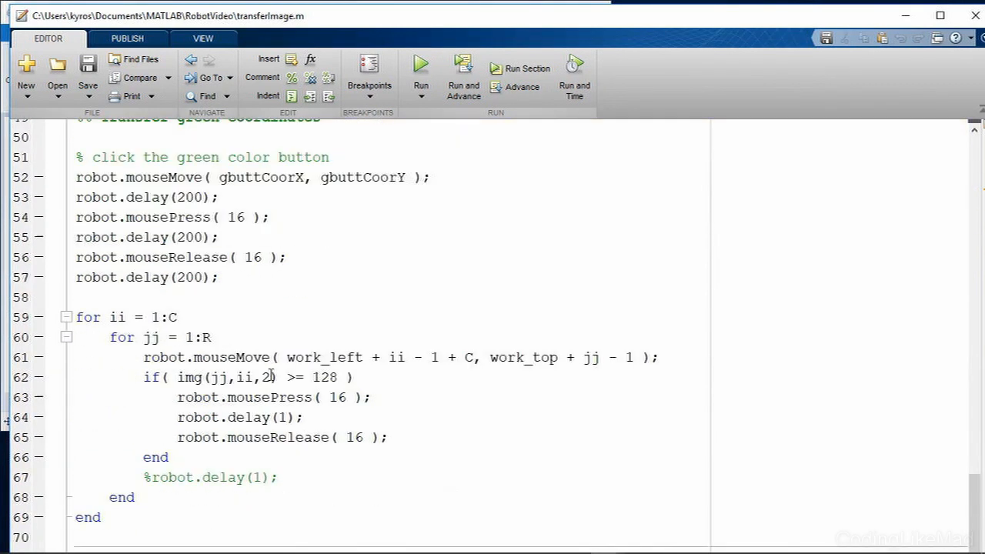
scroll(down, 3)
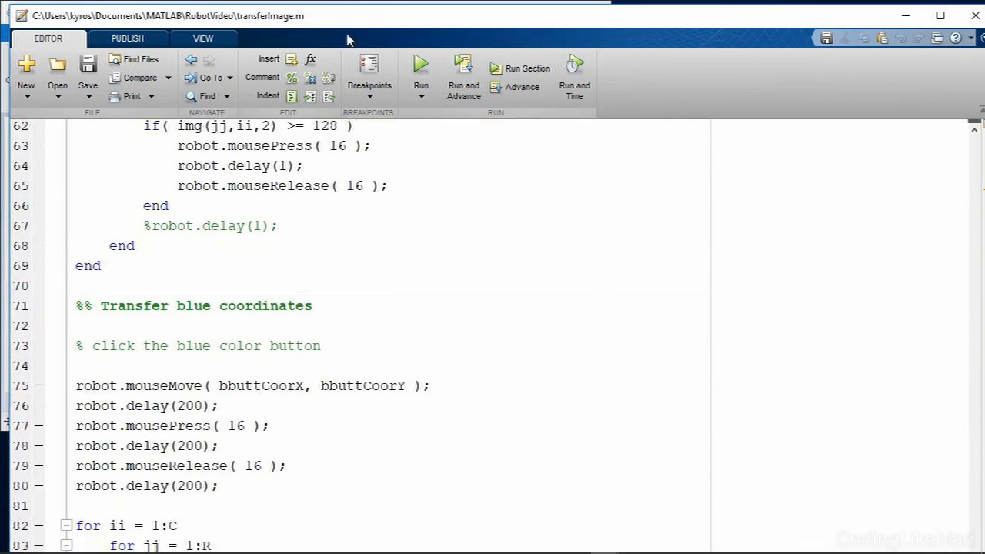
scroll(down, 3)
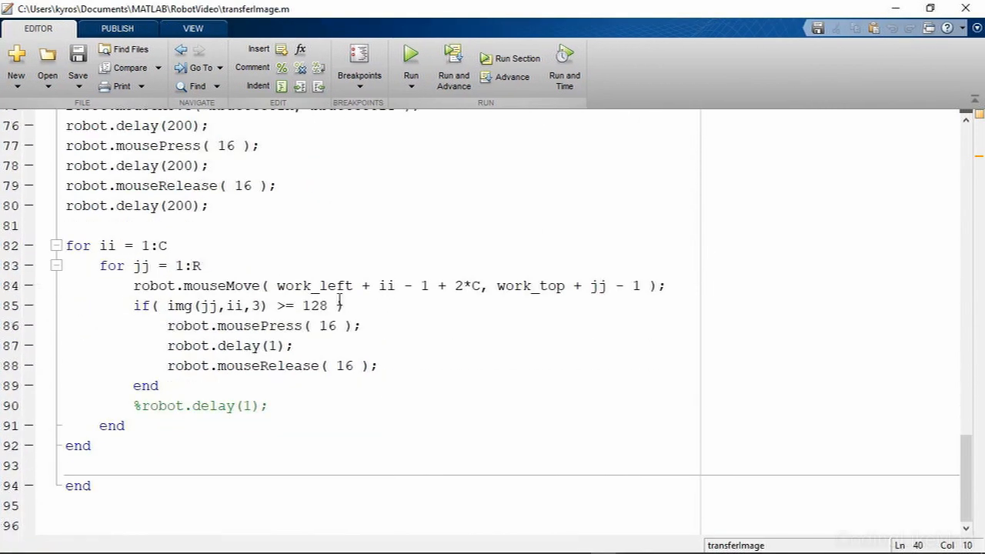
double_click(465, 285)
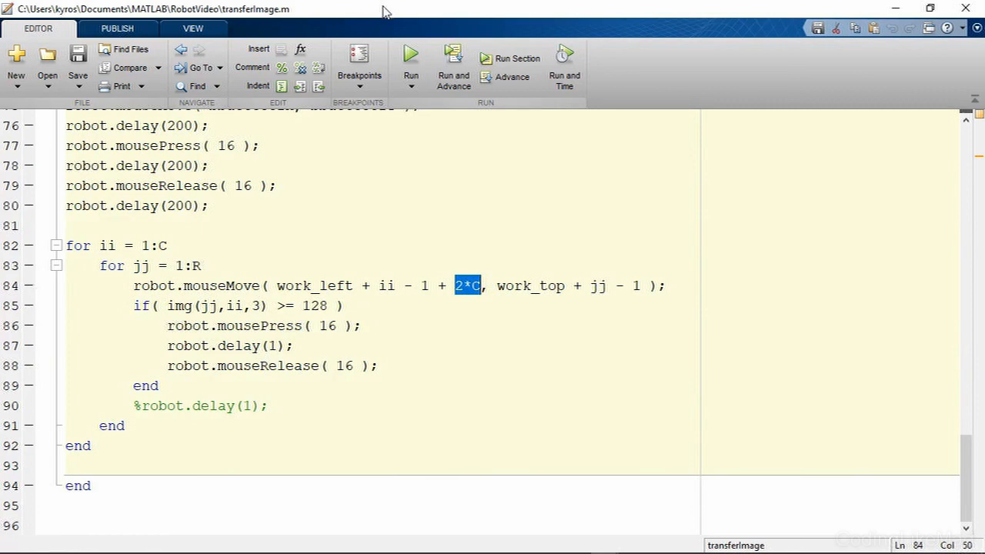
mouse_move(394, 15)
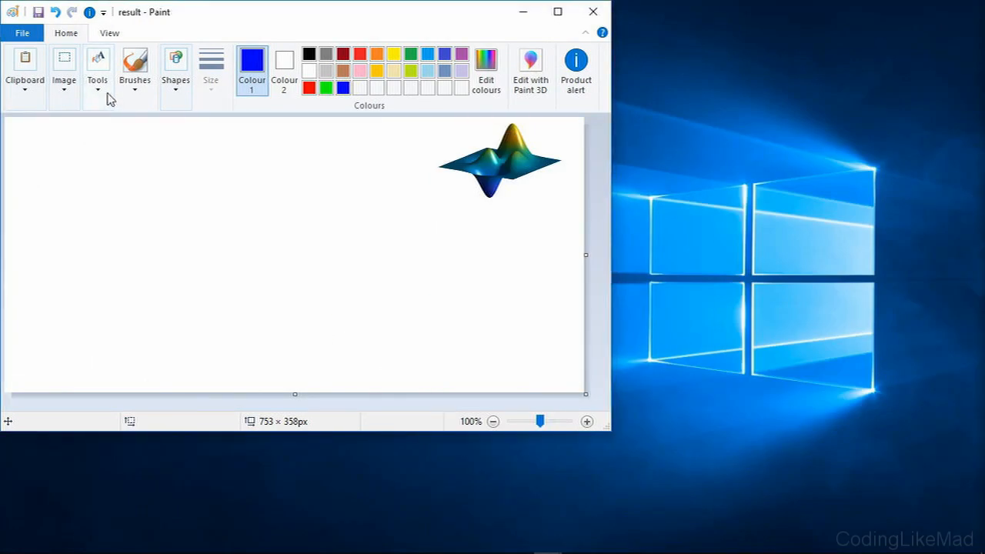
mouse_move(101, 125)
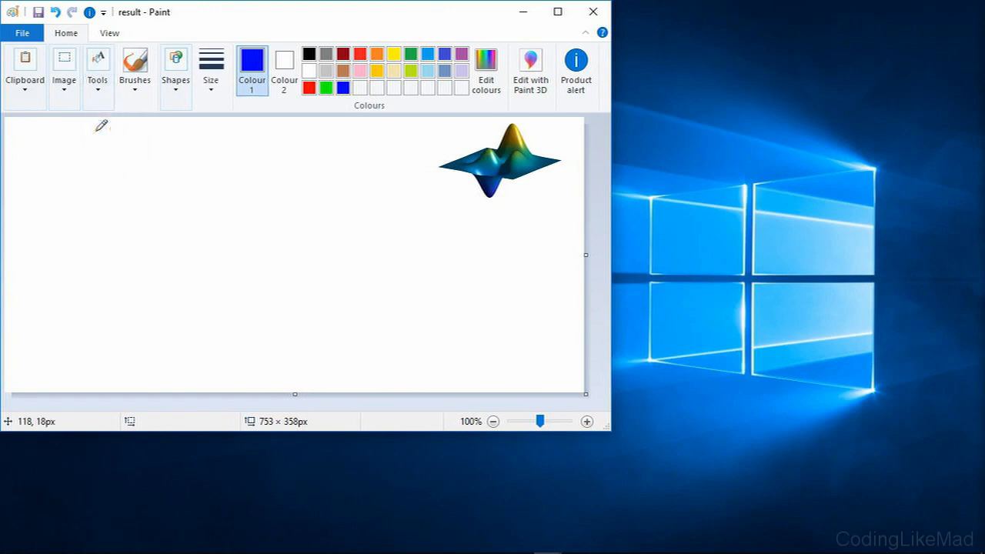
mouse_move(137, 201)
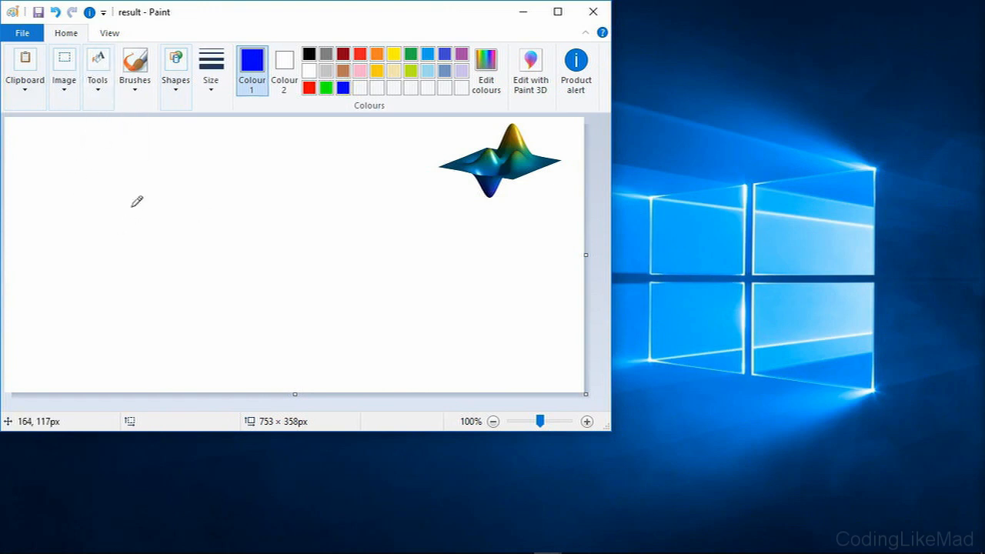
mouse_move(122, 148)
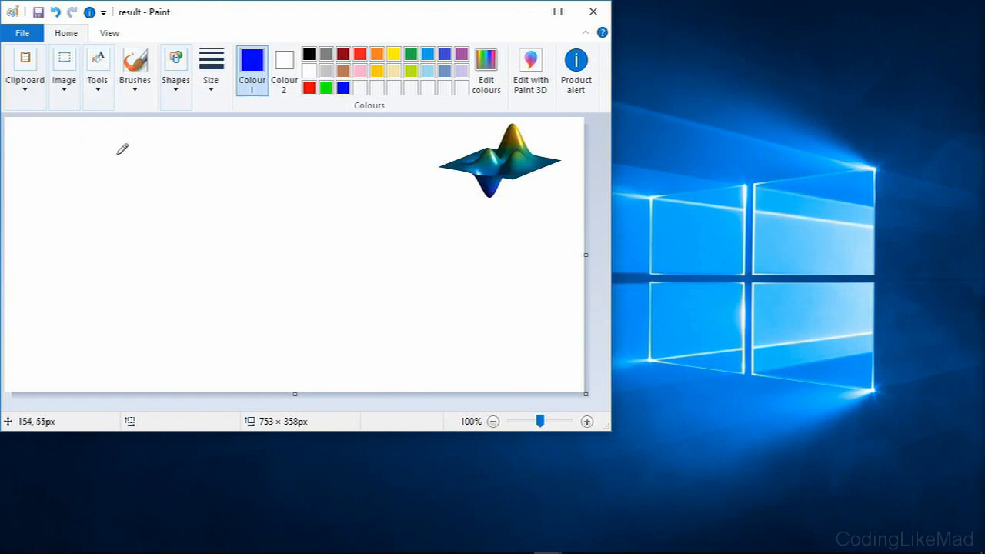
mouse_move(44, 181)
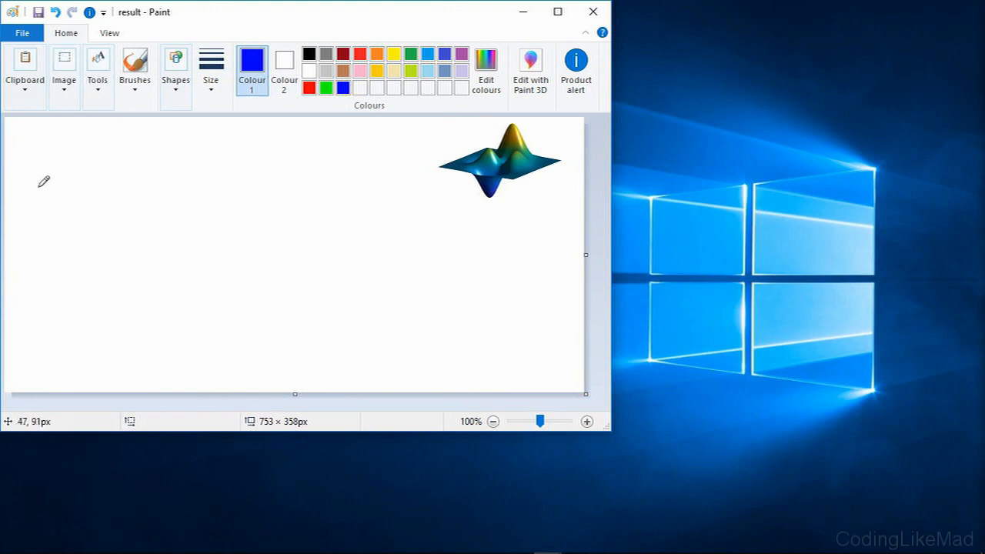
mouse_move(220, 157)
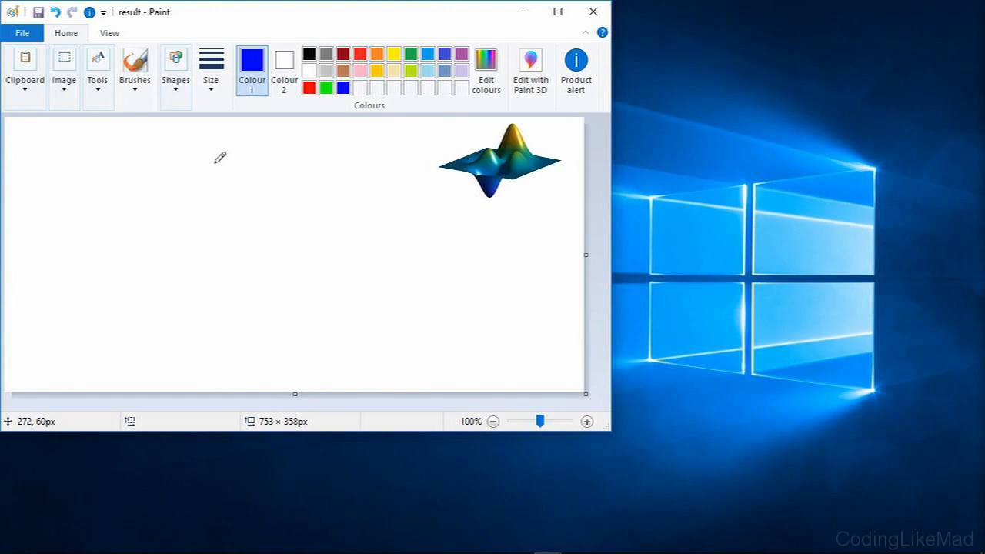
mouse_move(114, 119)
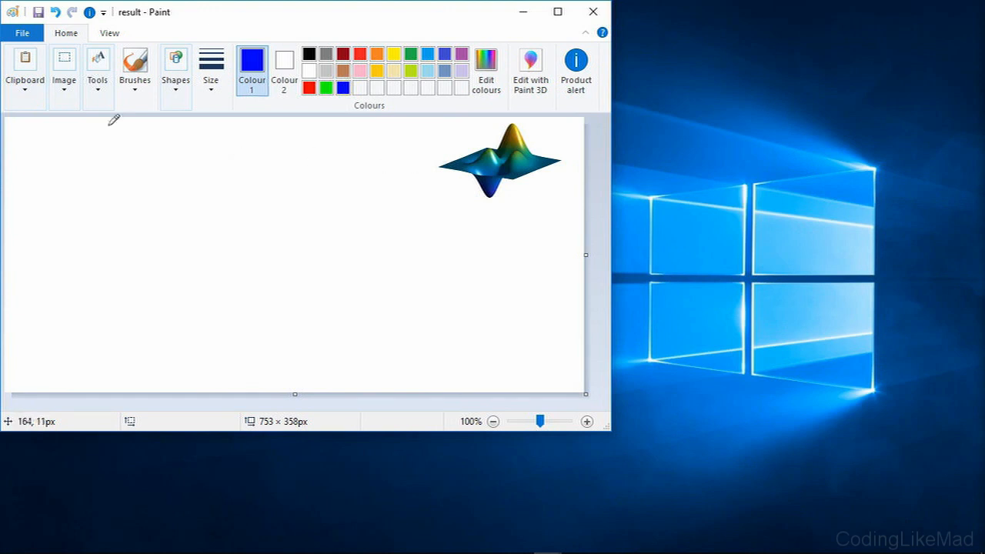
mouse_move(162, 150)
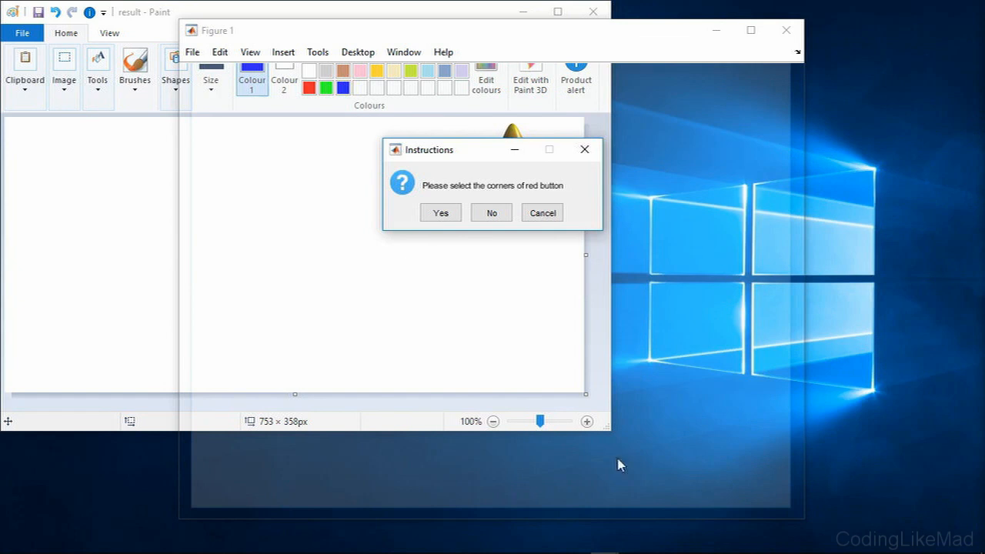
mouse_move(458, 240)
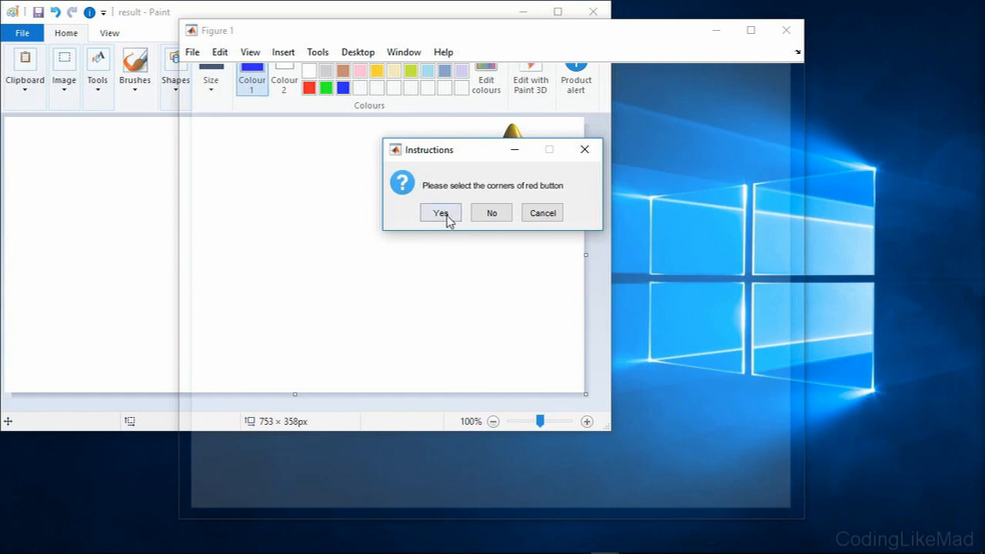
mouse_move(447, 208)
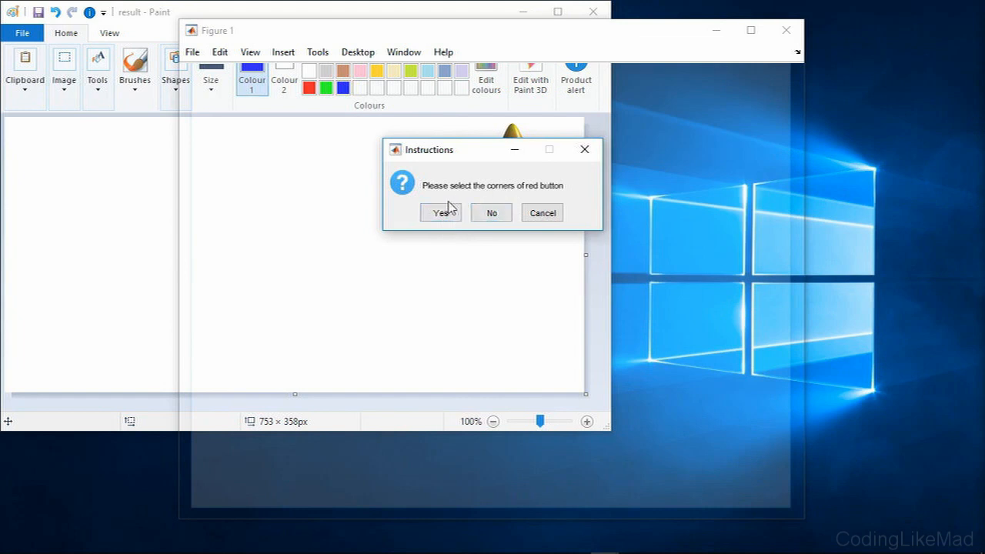
Confirm the Instructions prompts to mark the red, green and blue button corners
click(440, 213)
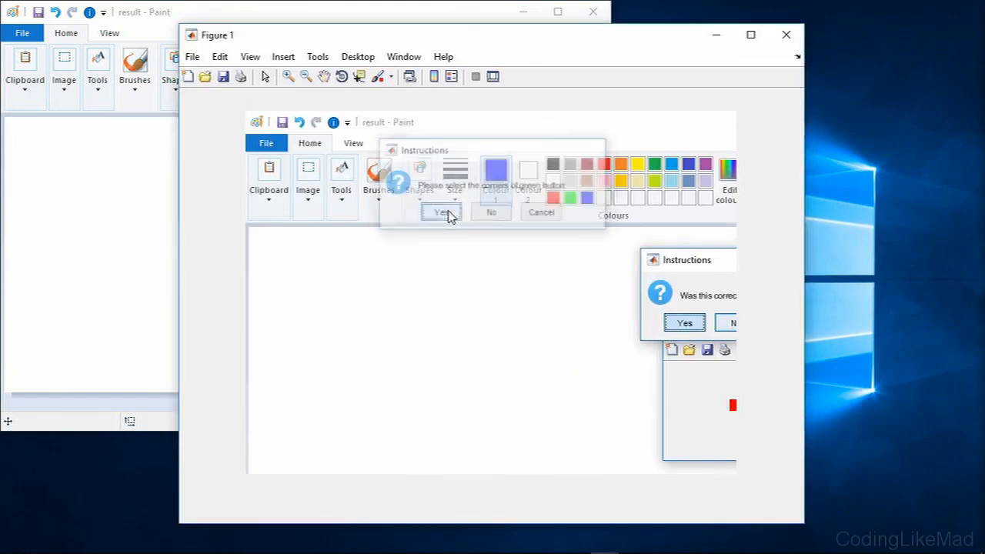
click(441, 212)
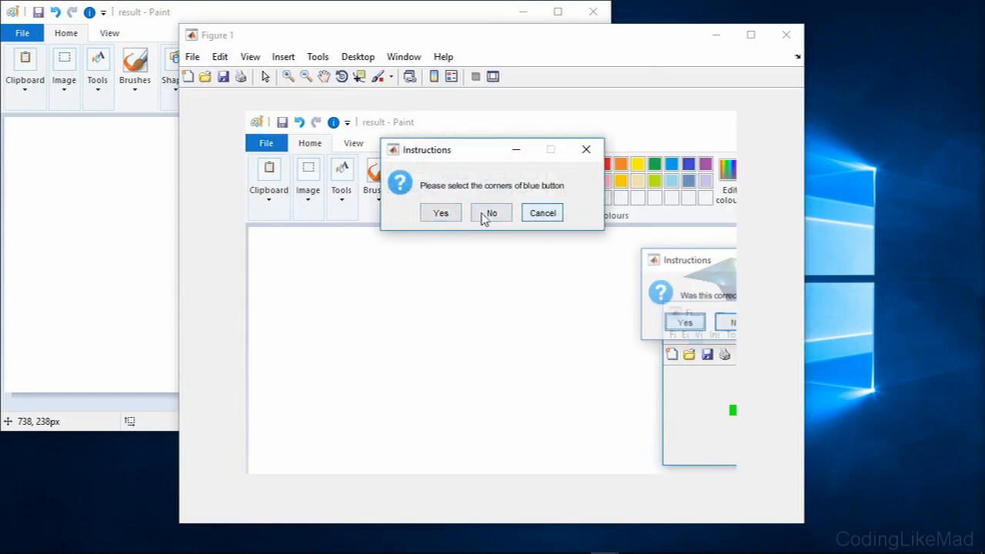
click(491, 212)
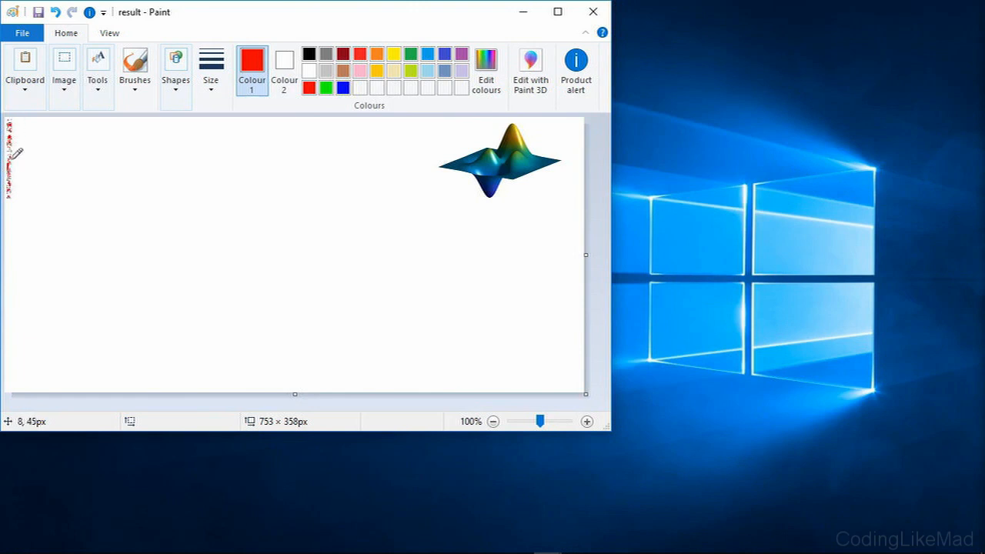
Watch the Robot draw speckled red, green and blue logo copies on the canvas
drag(12, 139, 16, 188)
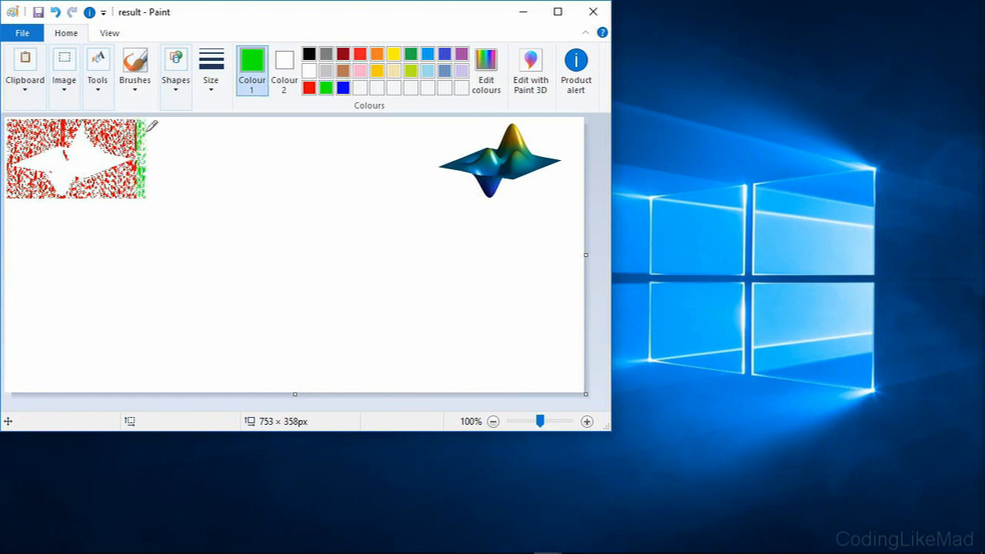
drag(153, 139, 185, 188)
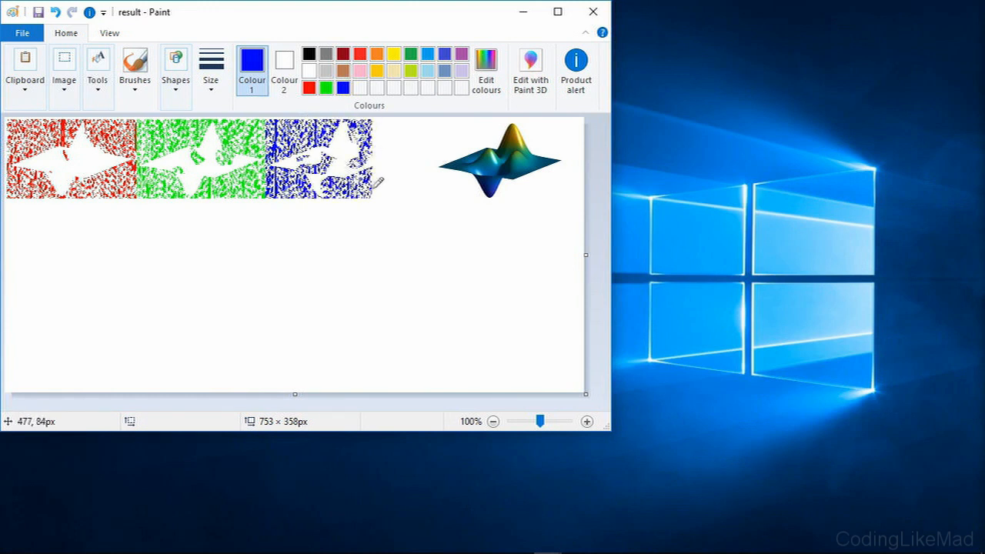
mouse_move(377, 185)
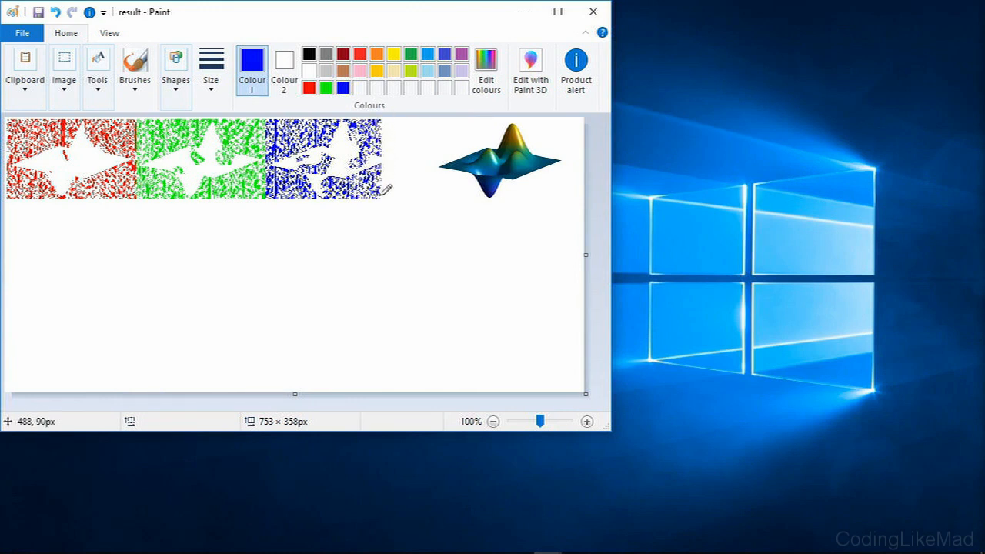
mouse_move(393, 140)
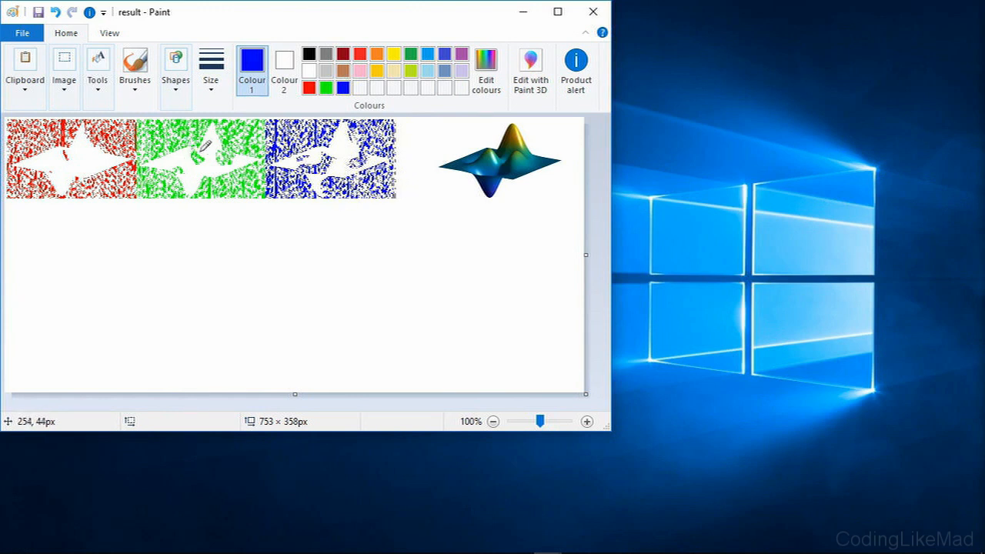
mouse_move(496, 146)
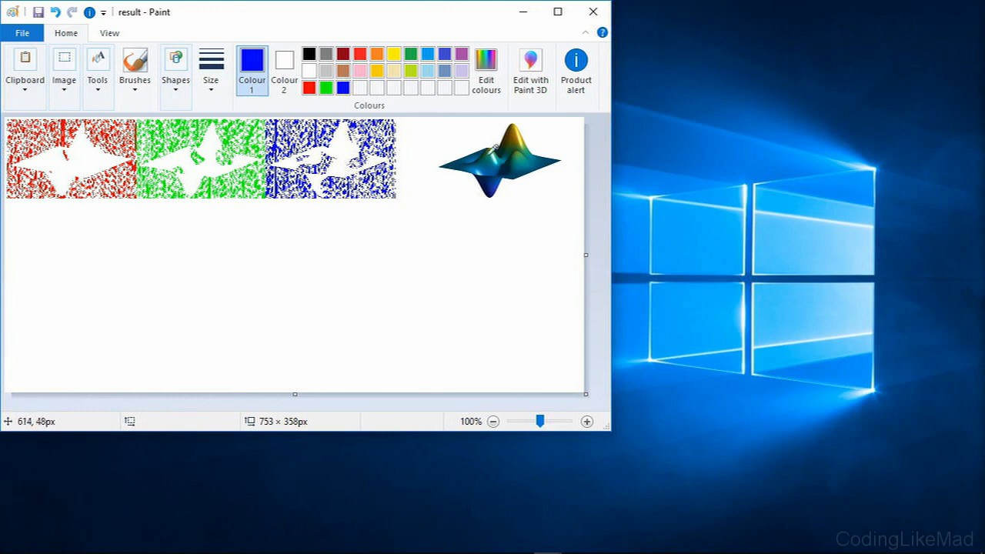
mouse_move(518, 118)
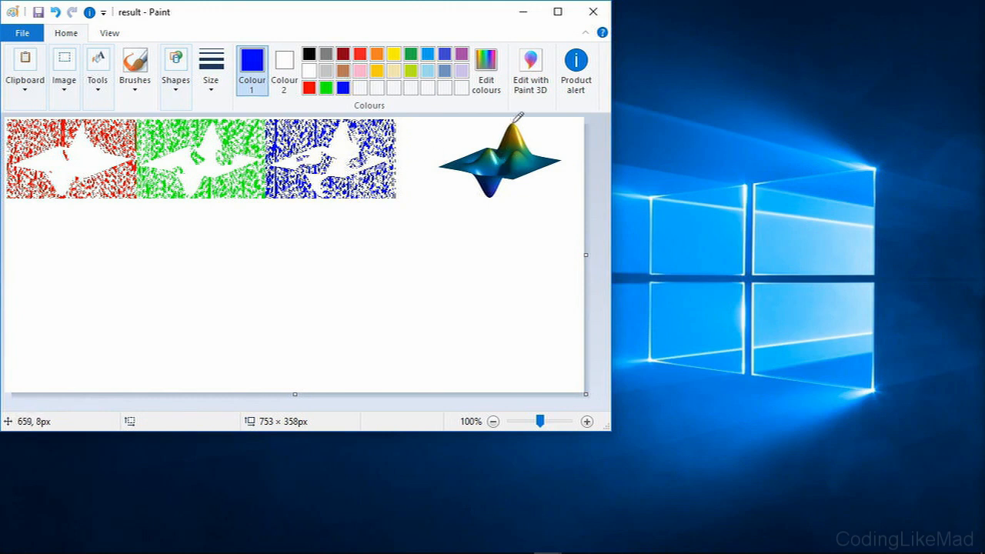
mouse_move(551, 159)
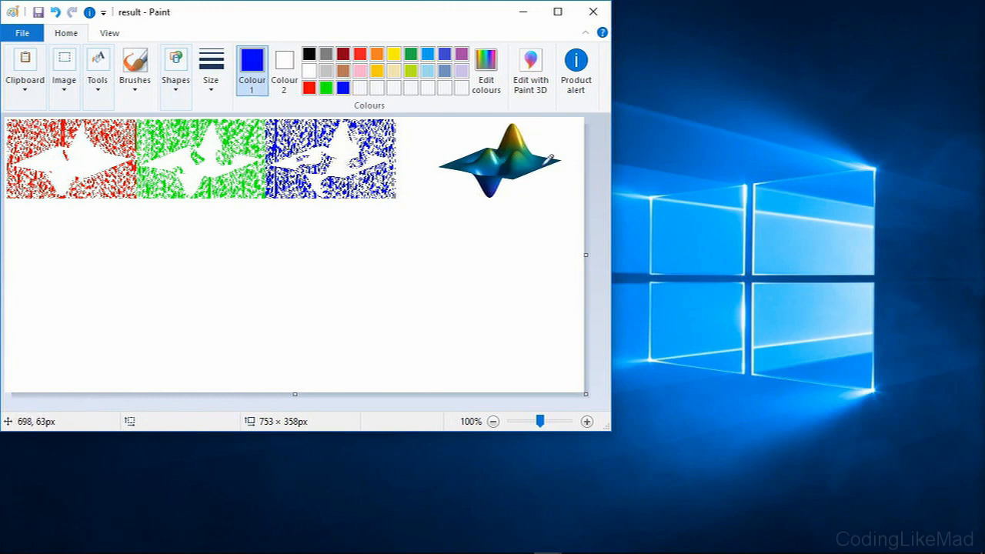
mouse_move(446, 143)
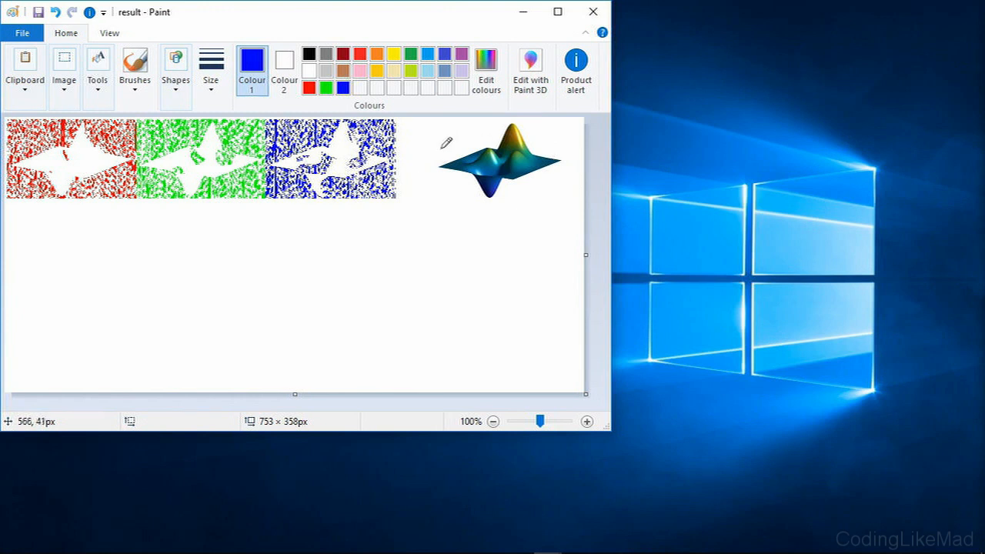
mouse_move(524, 202)
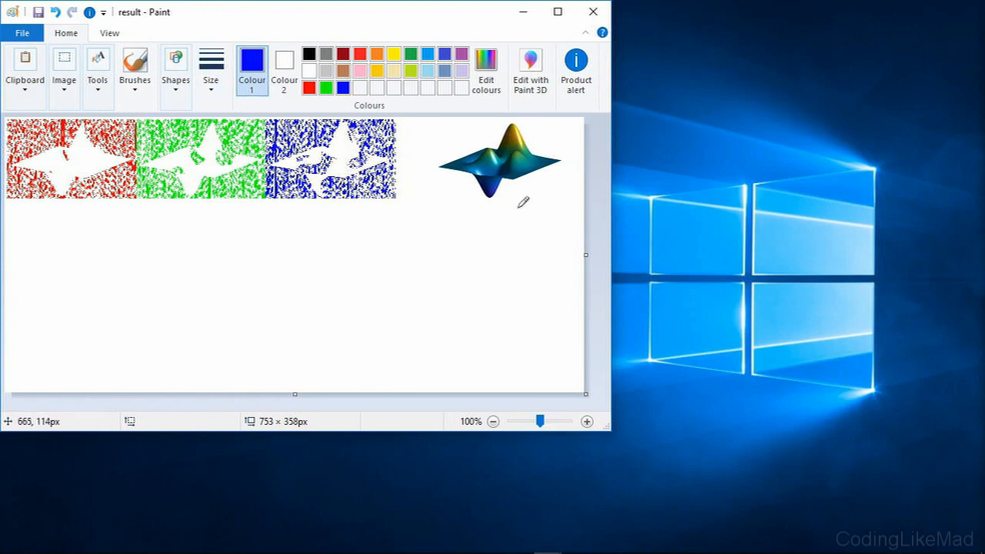
mouse_move(48, 117)
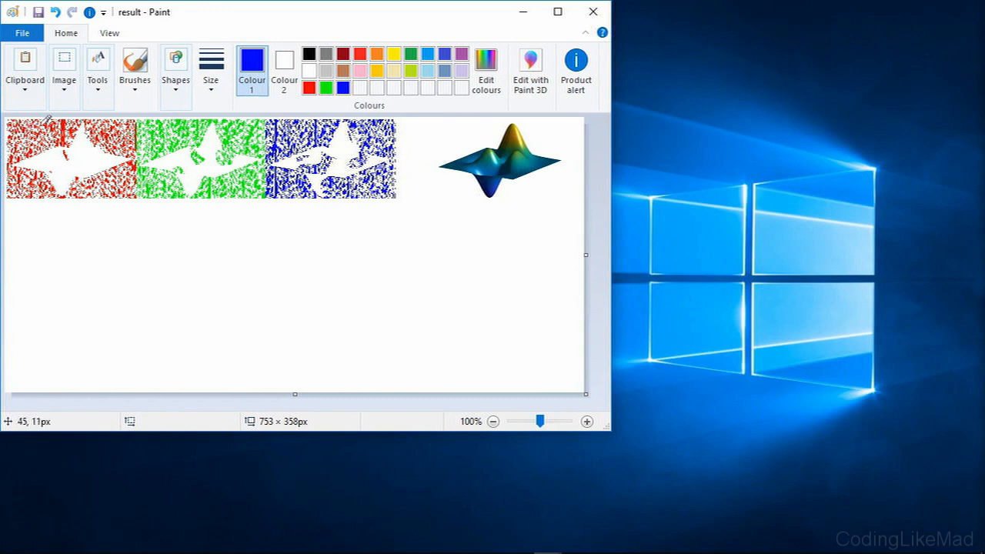
mouse_move(480, 134)
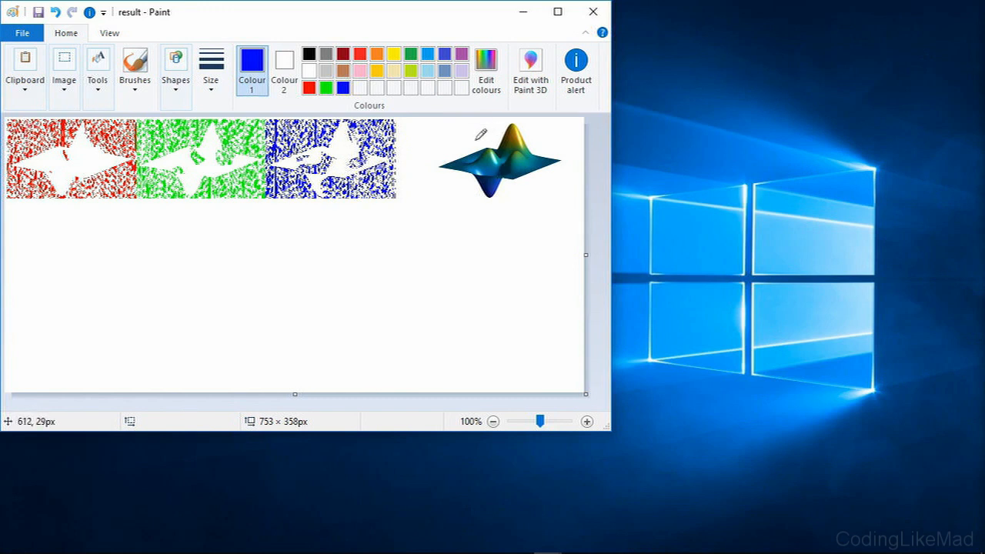
mouse_move(368, 117)
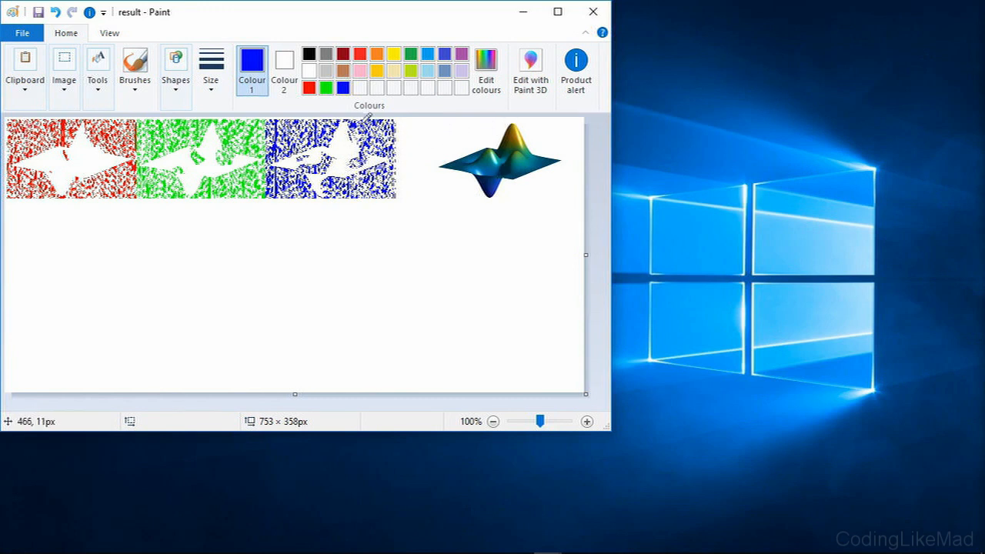
Once the blue copy finishes, pick Paint's Select tool
click(64, 69)
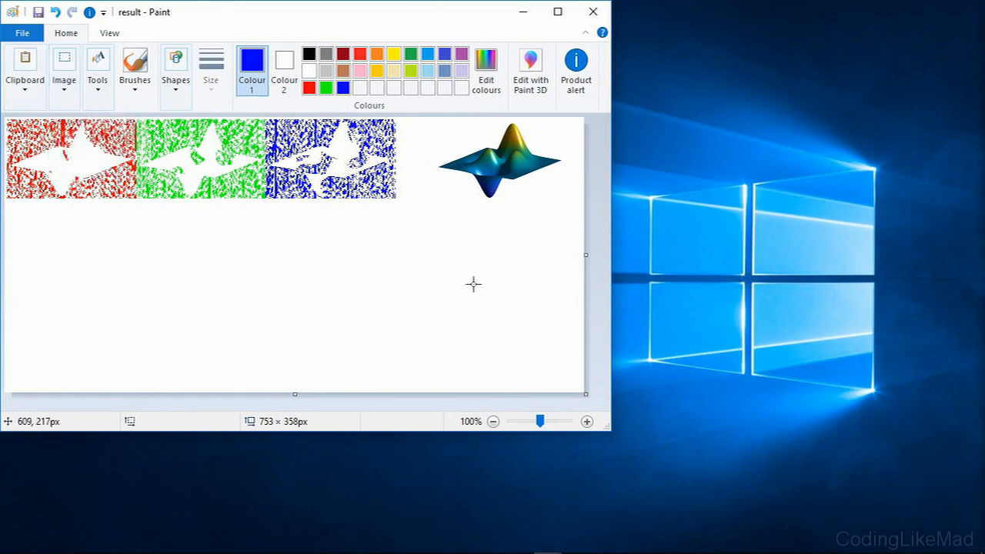
Drag on the canvas to refresh it, then zoom to inspect the solid colour blocks
drag(385, 231, 473, 286)
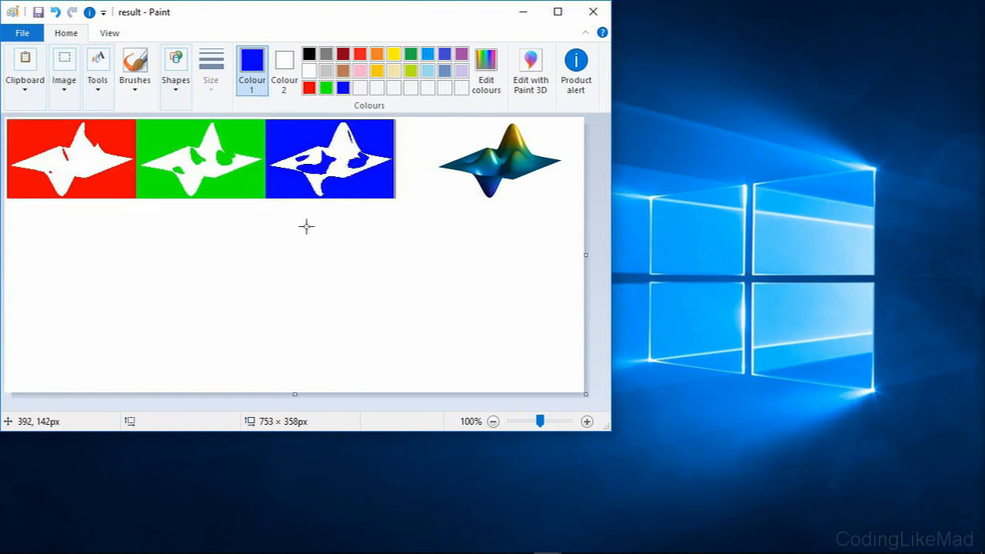
mouse_move(334, 218)
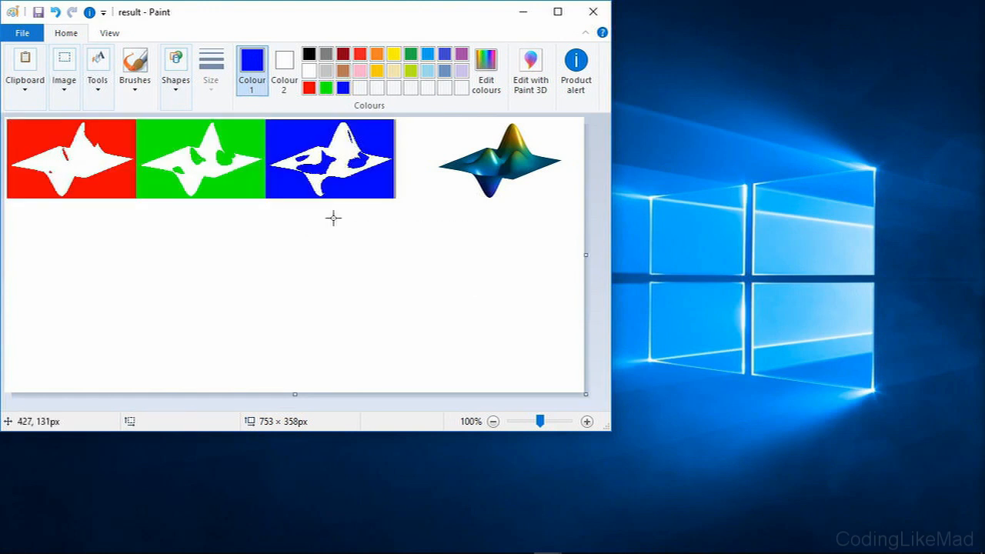
mouse_move(369, 156)
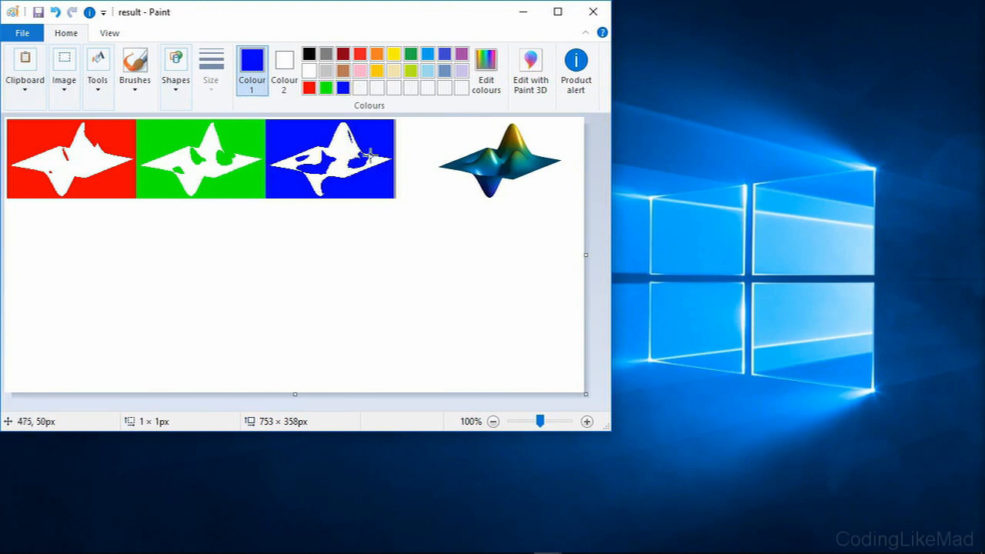
click(586, 421)
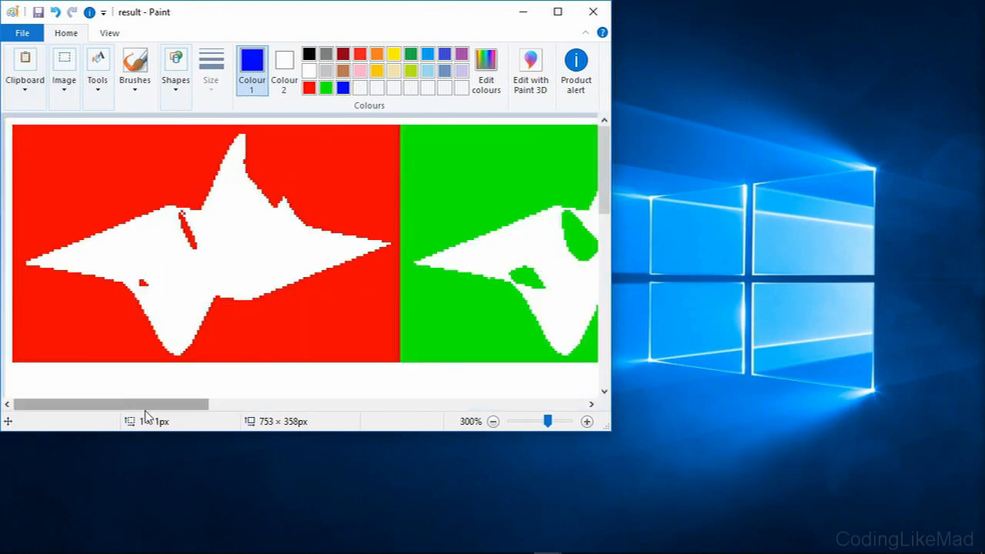
scroll(right, 3)
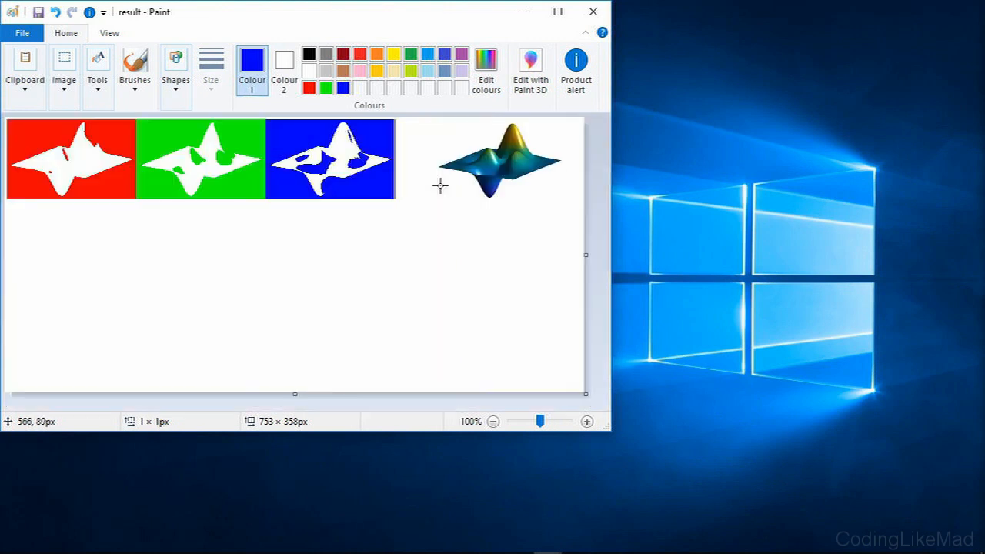
mouse_move(386, 270)
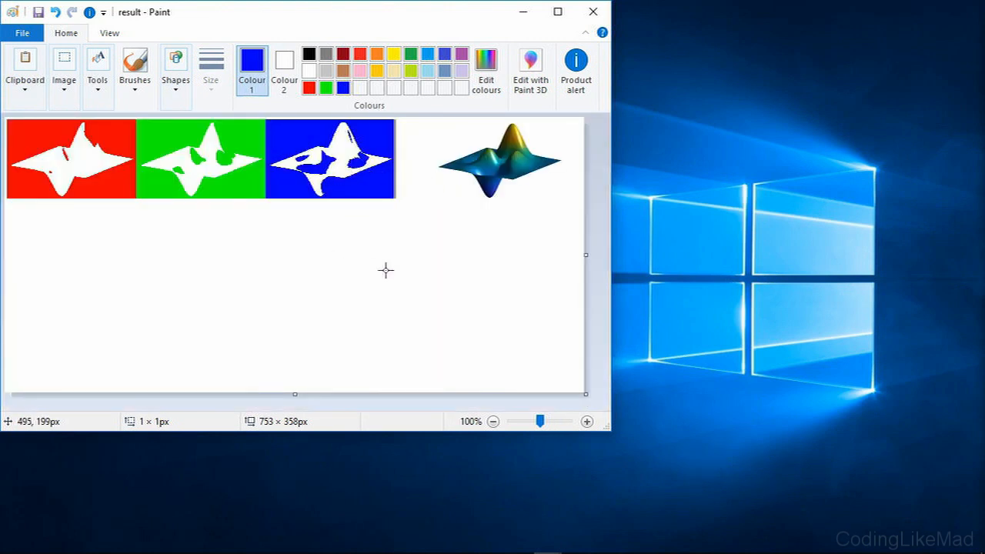
mouse_move(263, 203)
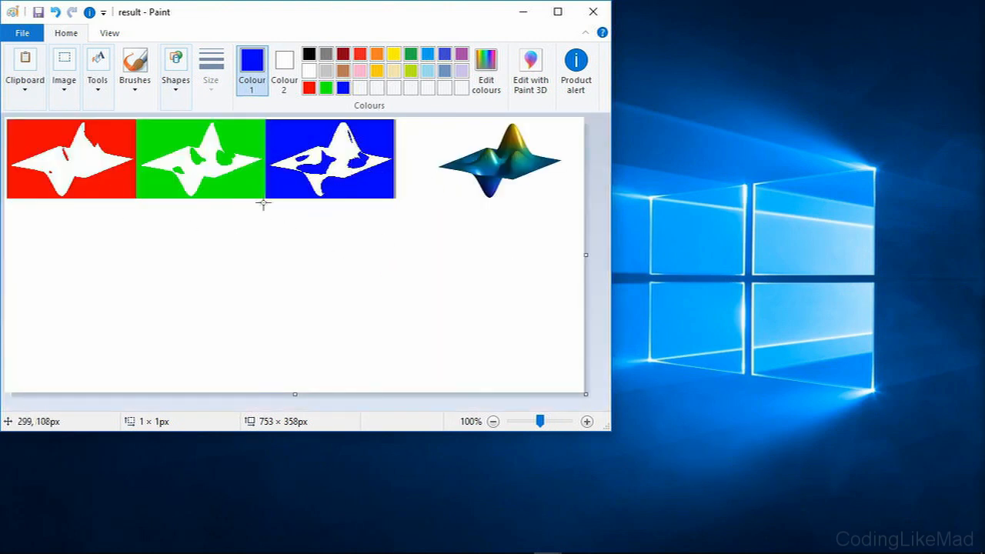
mouse_move(331, 266)
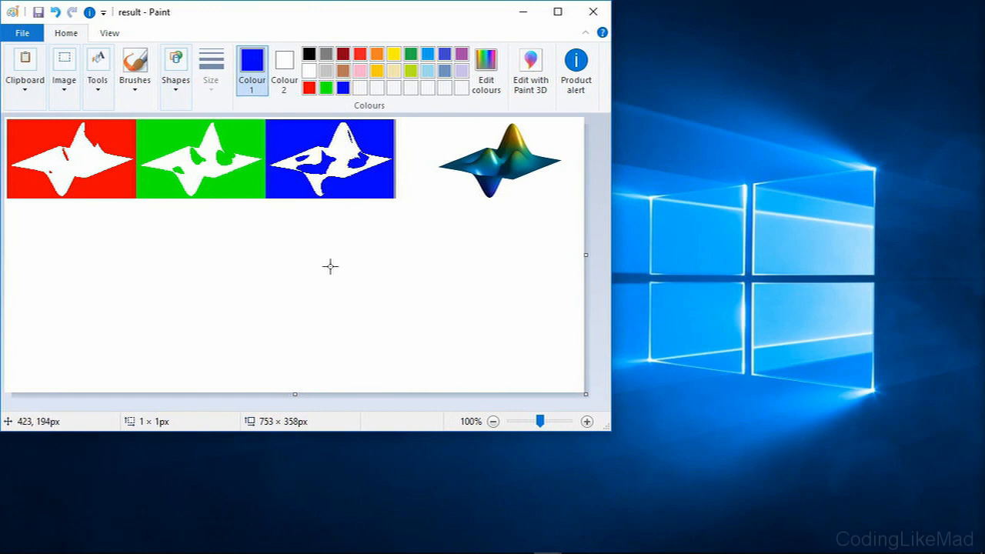
mouse_move(287, 238)
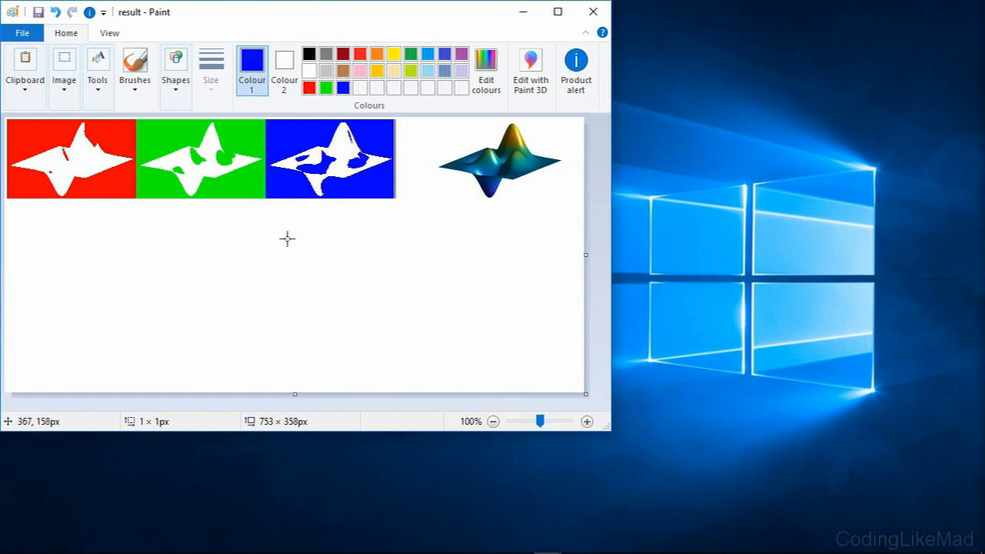
mouse_move(395, 223)
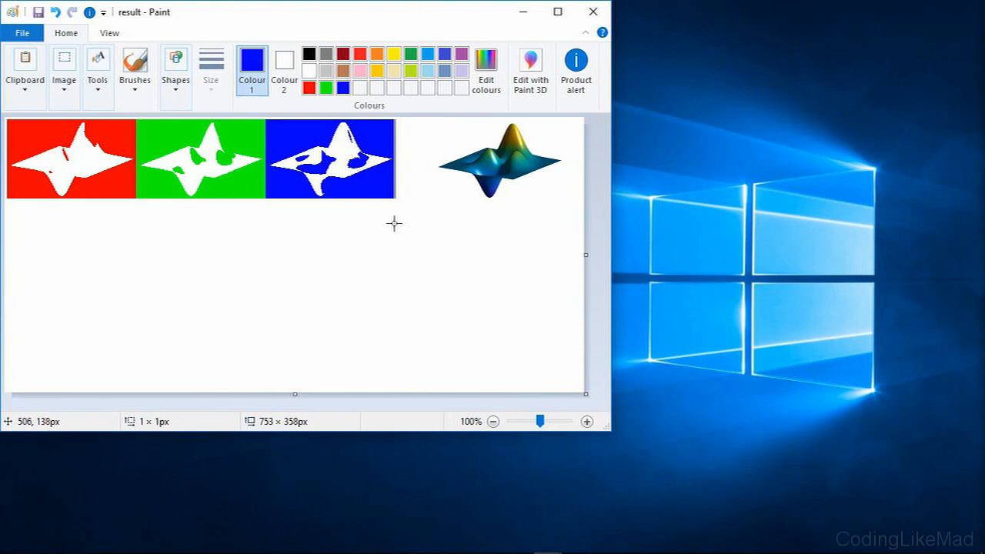